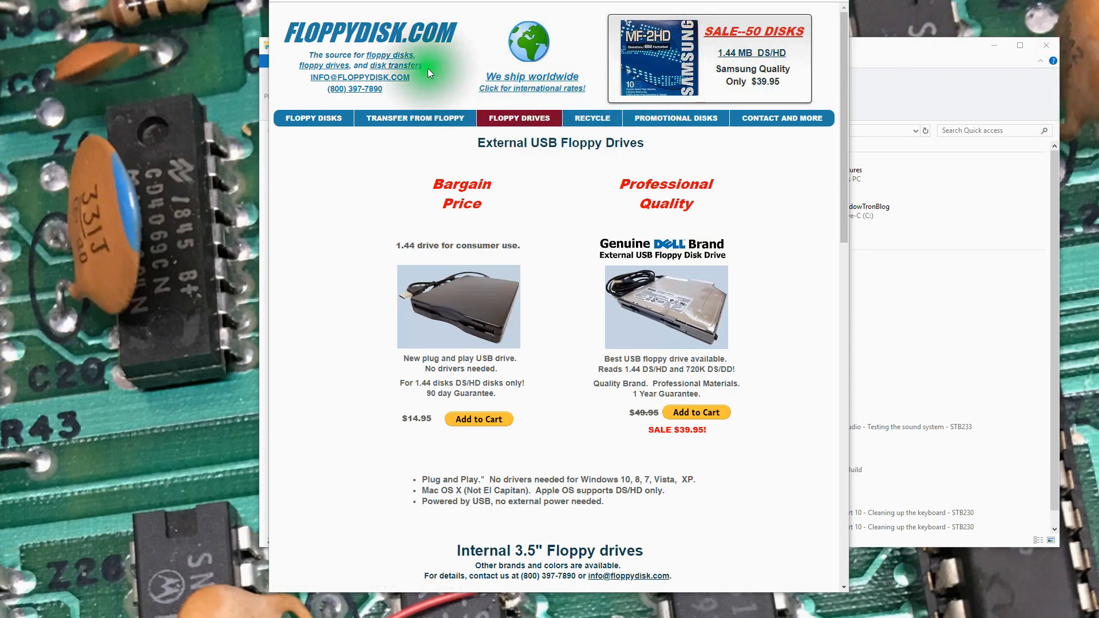
{"action": "mouse_move", "coordinate": [678, 225]}
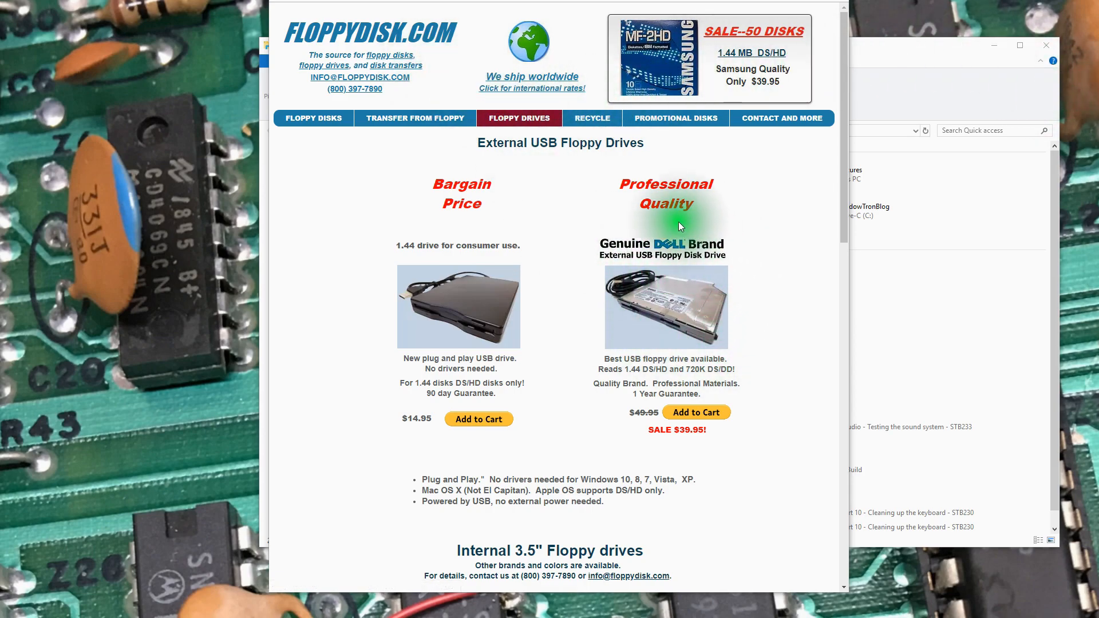
{"action": "mouse_move", "coordinate": [640, 328]}
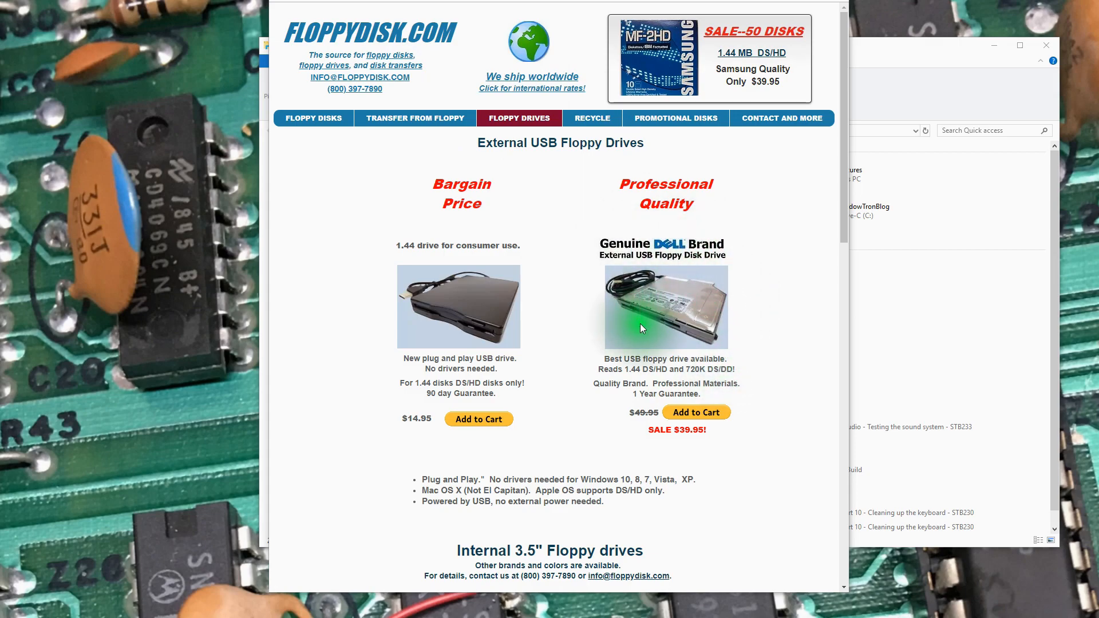
{"action": "mouse_move", "coordinate": [685, 369]}
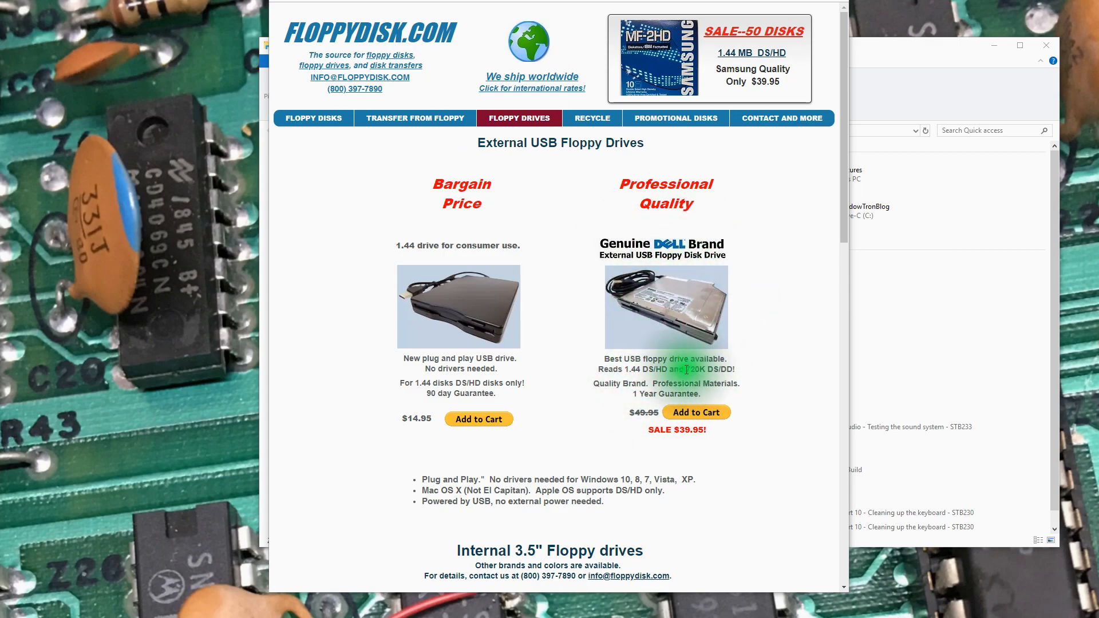
{"action": "mouse_move", "coordinate": [741, 377]}
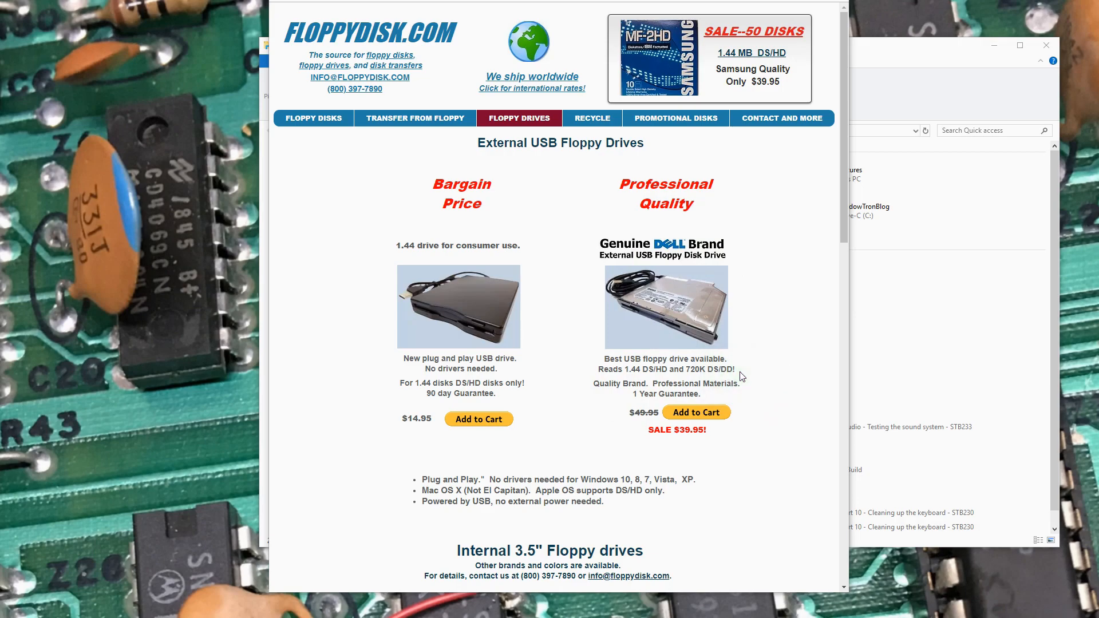
{"action": "mouse_move", "coordinate": [648, 366]}
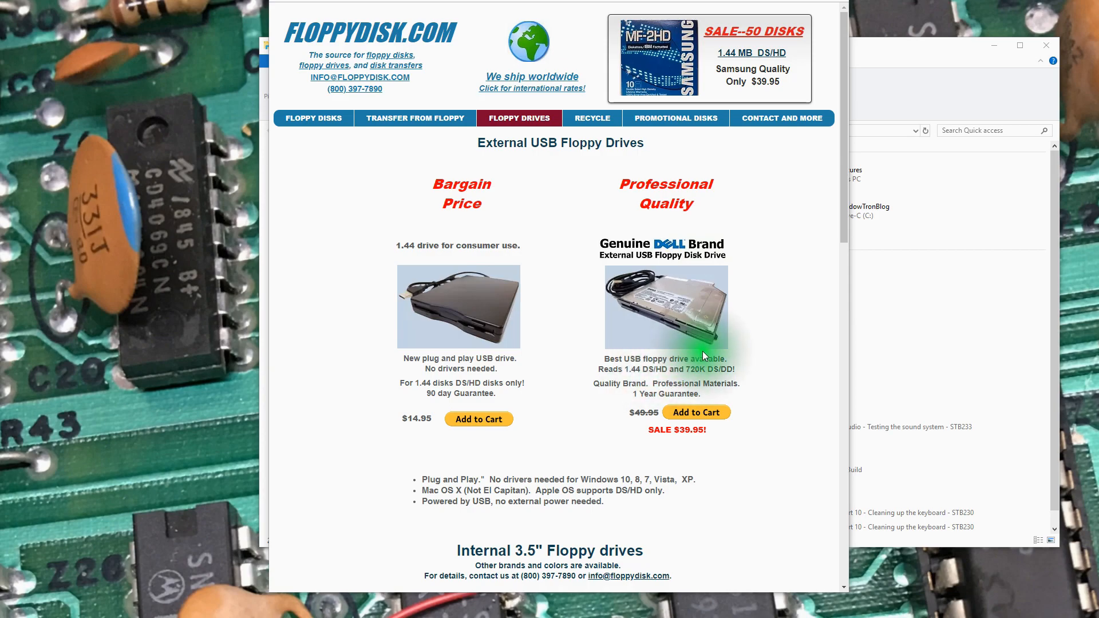
{"action": "mouse_move", "coordinate": [690, 341]}
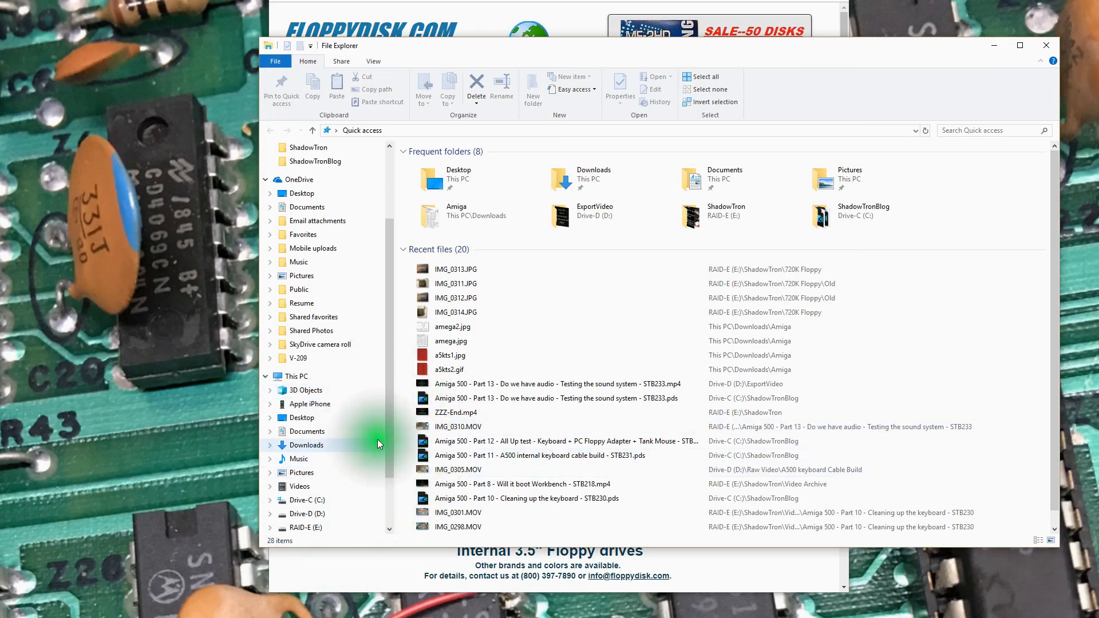
Step: Find Floppy Disk Drive (A:) under This PC and enter A:\ in the address bar
{"action": "scroll", "scroll_direction": "down", "scroll_amount": 3}
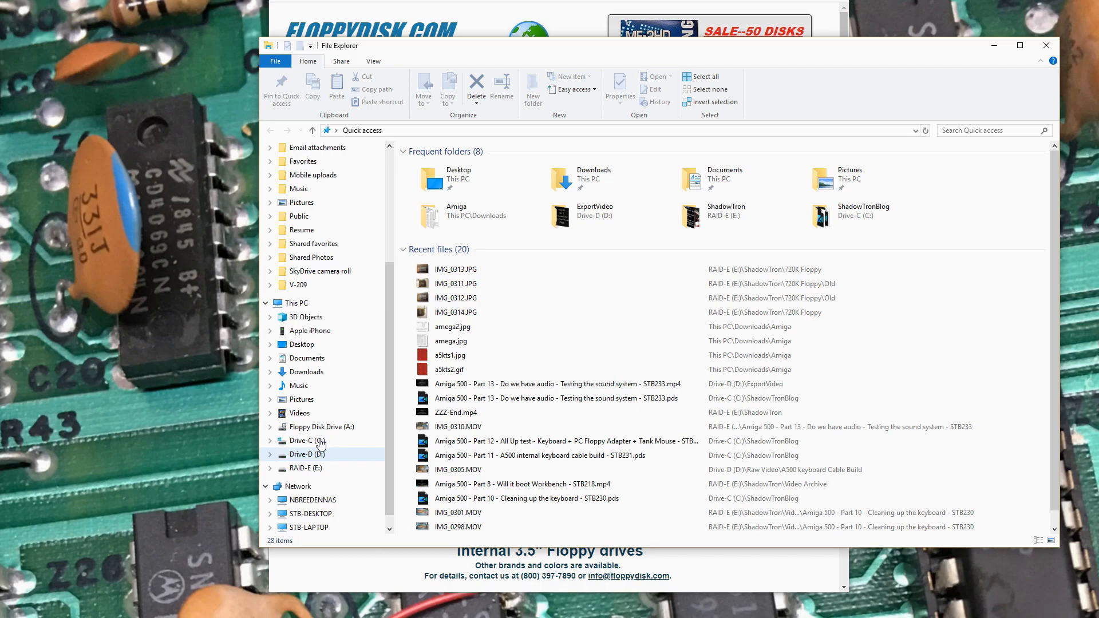
{"action": "mouse_move", "coordinate": [245, 452]}
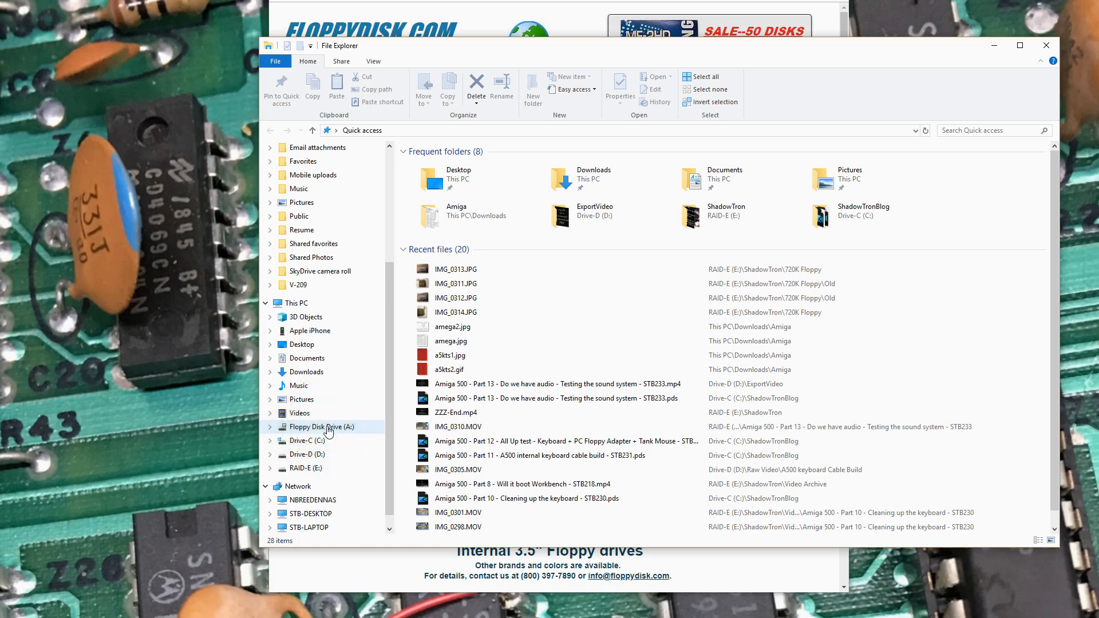
{"action": "mouse_move", "coordinate": [415, 134]}
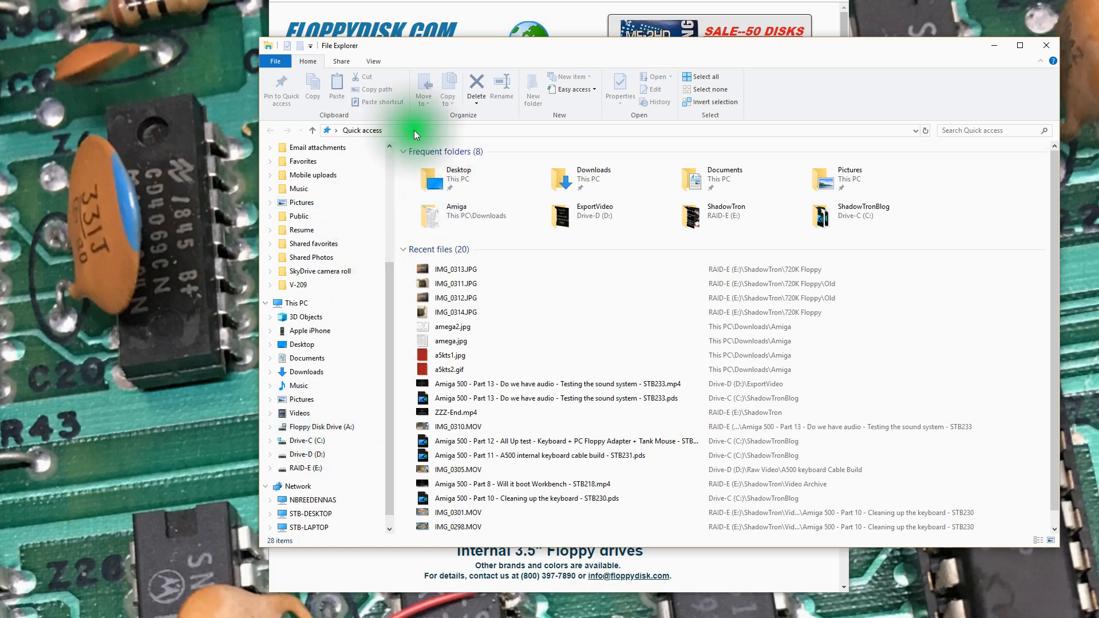
{"action": "key", "text": "alt"}
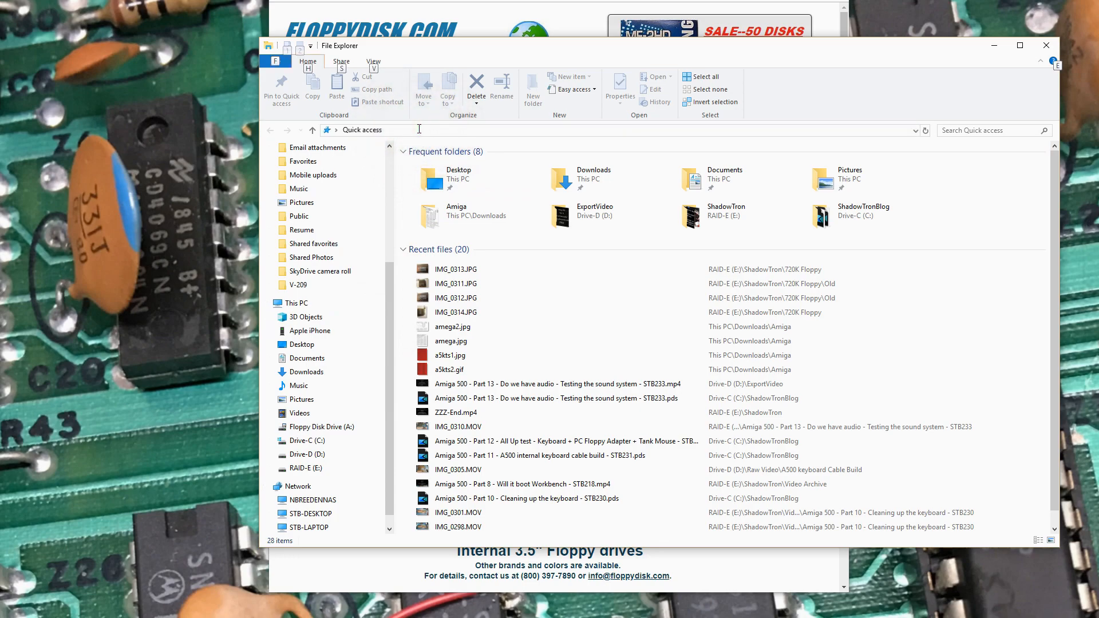
{"action": "type", "text": "a"}
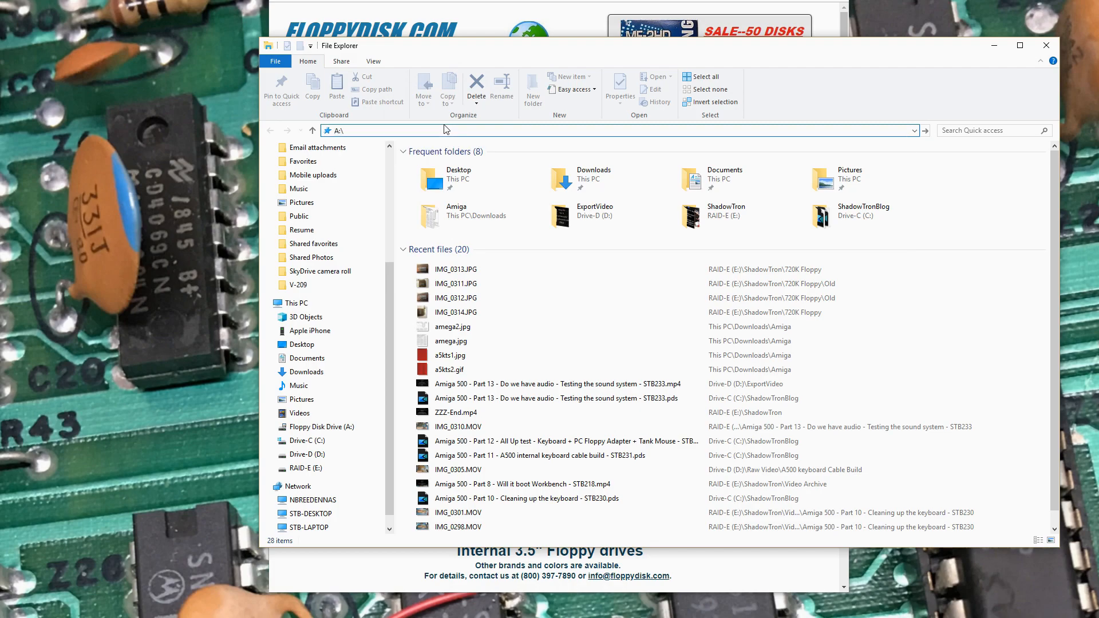
Step: Go to A:\ to list the floppy's five files, including INSTALL.TXT
{"action": "left_click", "coordinate": [455, 284]}
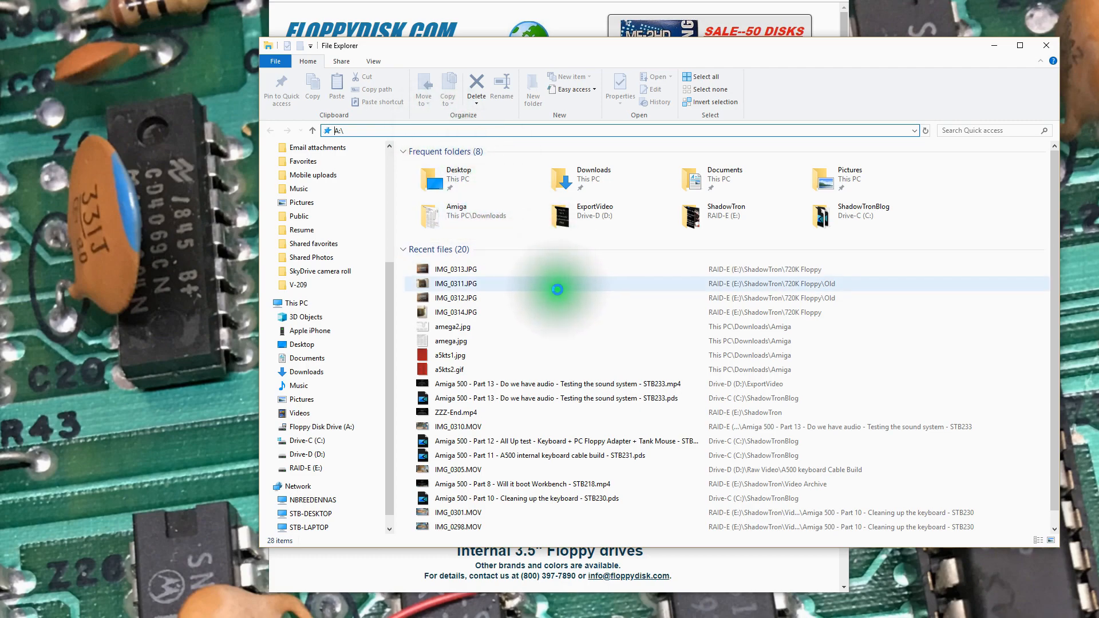
{"action": "left_click", "coordinate": [323, 427]}
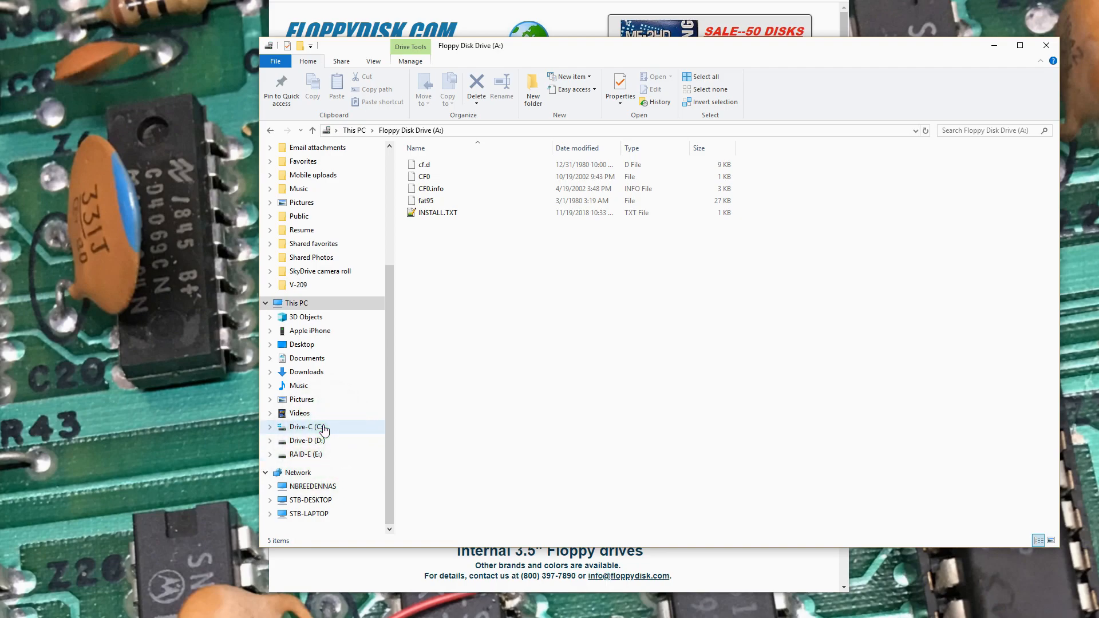
{"action": "mouse_move", "coordinate": [306, 440]}
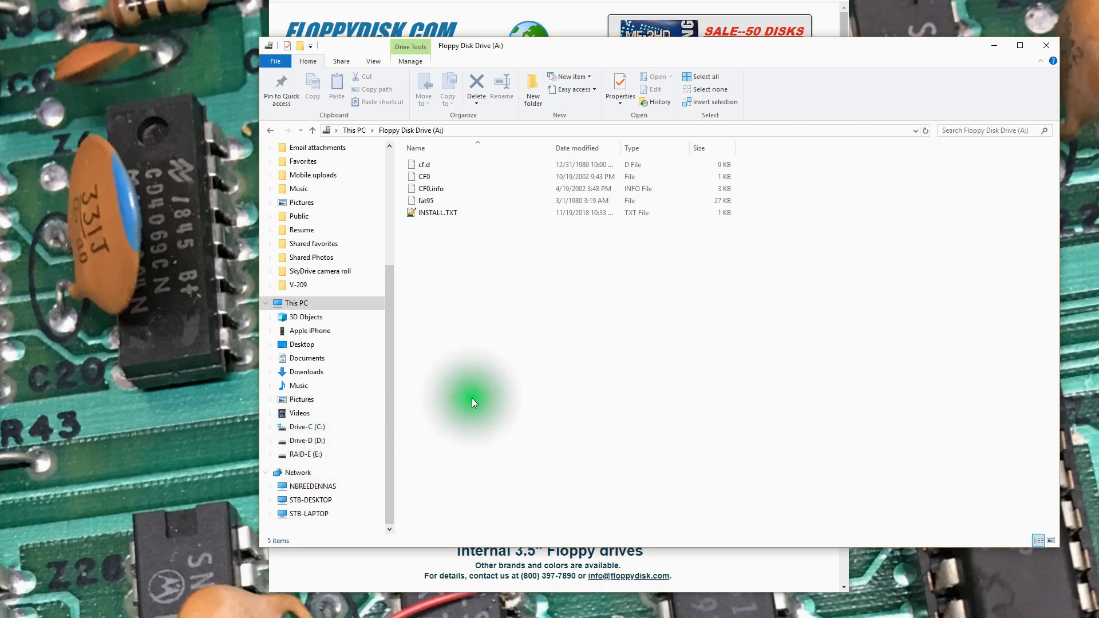
{"action": "mouse_move", "coordinate": [427, 371]}
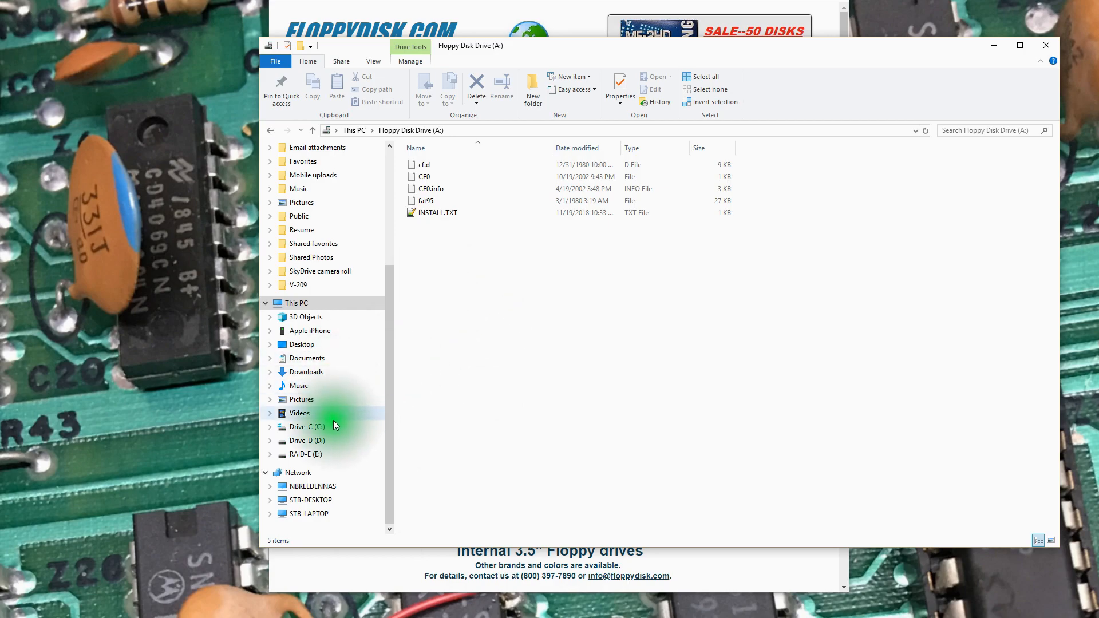
{"action": "mouse_move", "coordinate": [242, 603]}
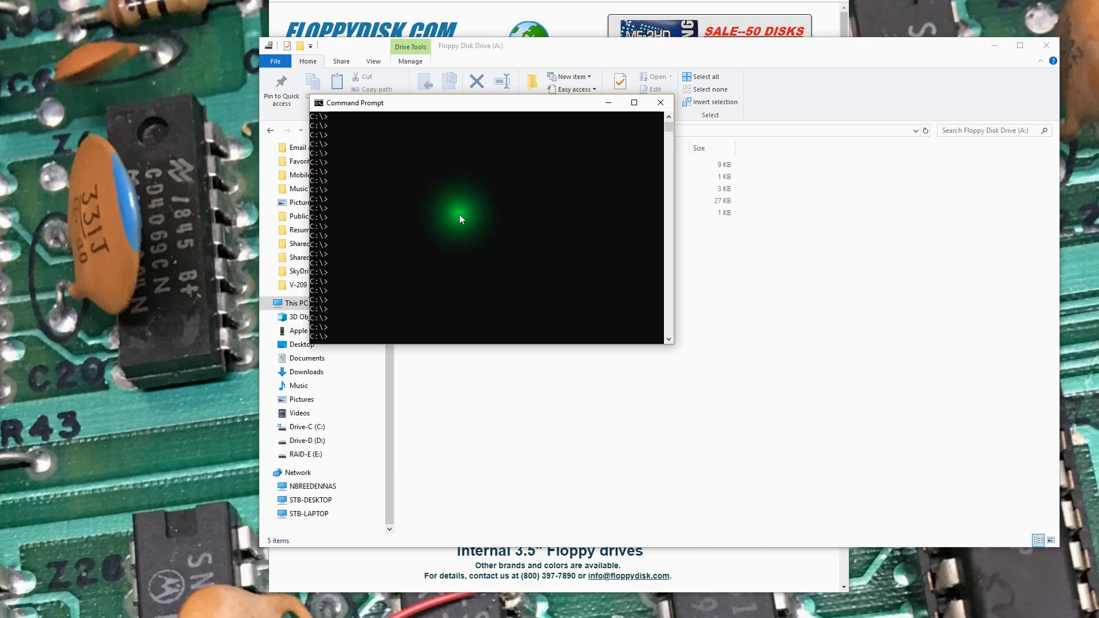
{"action": "mouse_move", "coordinate": [447, 105]}
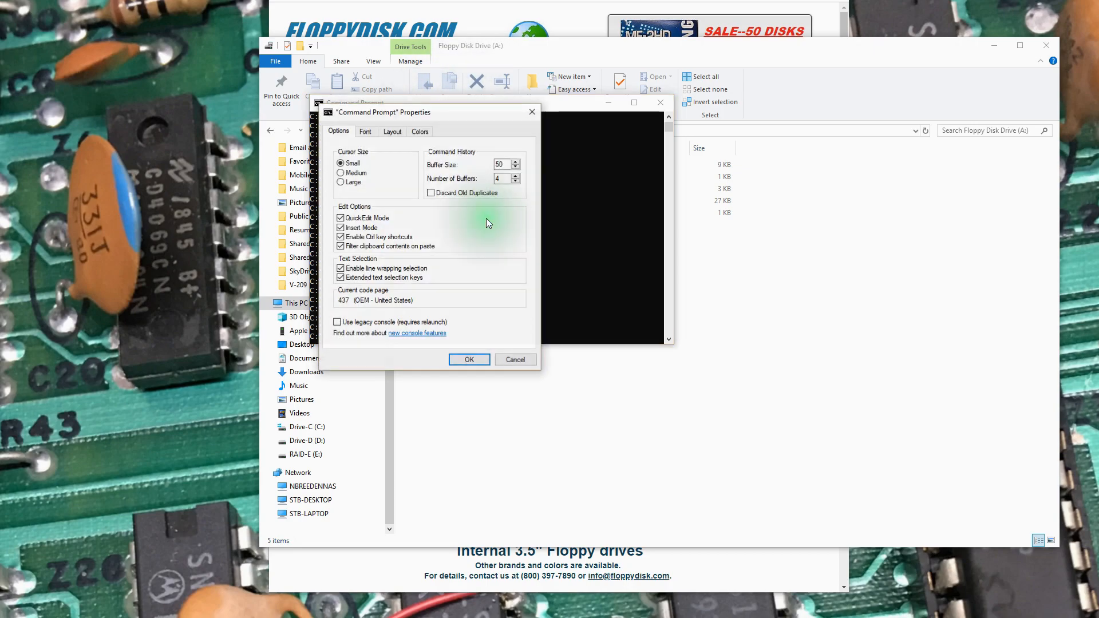
Step: Set the Command Prompt font size to 28
{"action": "left_click", "coordinate": [365, 131]}
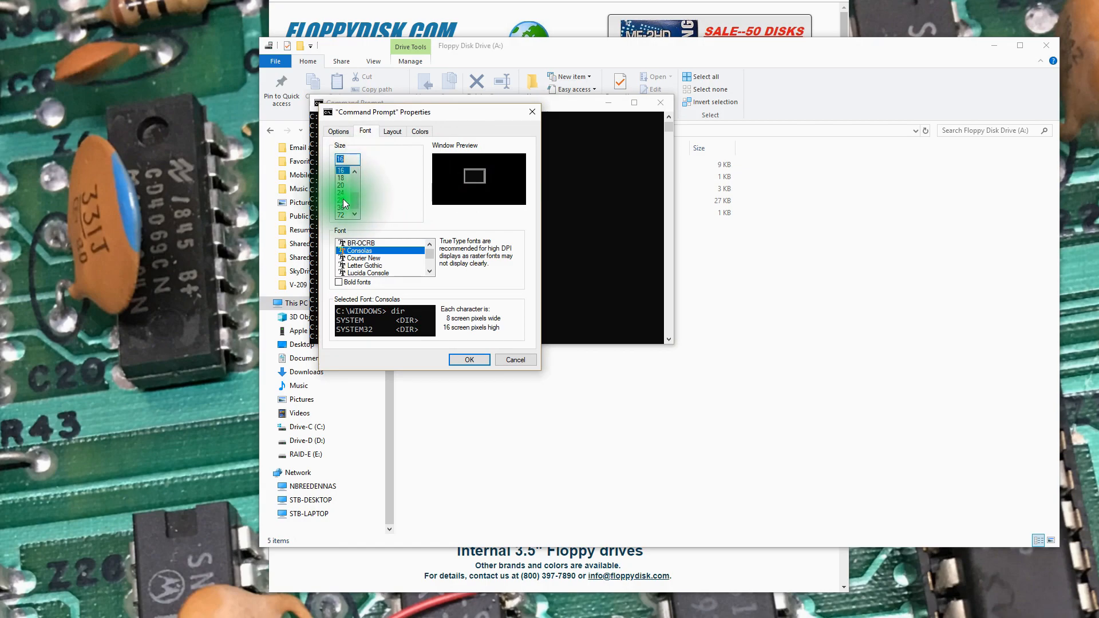
{"action": "left_click", "coordinate": [341, 201]}
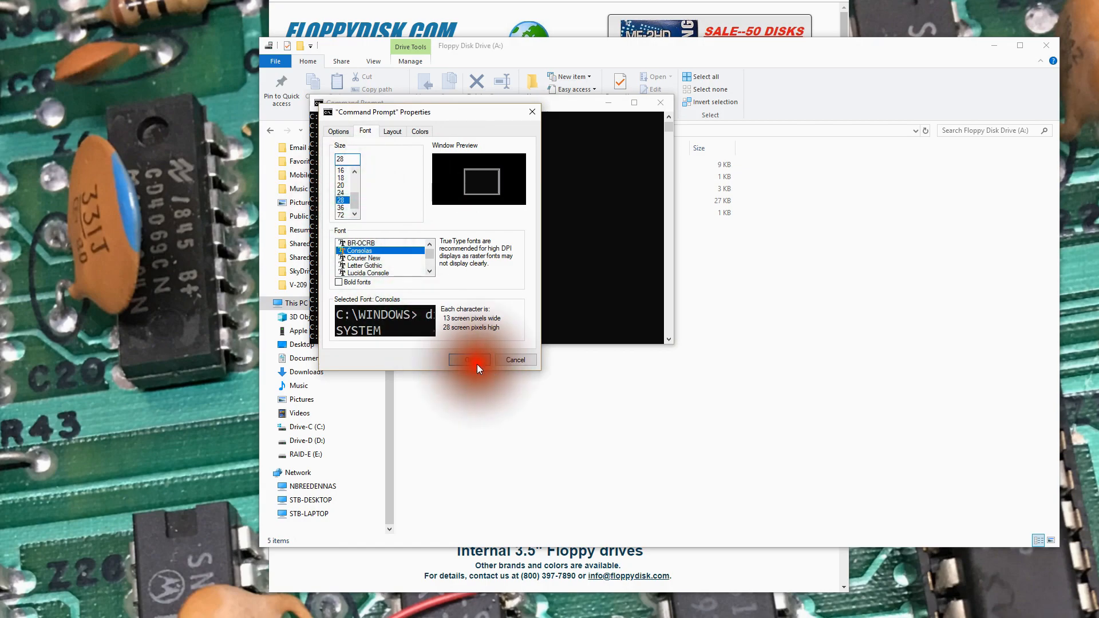
{"action": "left_click", "coordinate": [468, 360]}
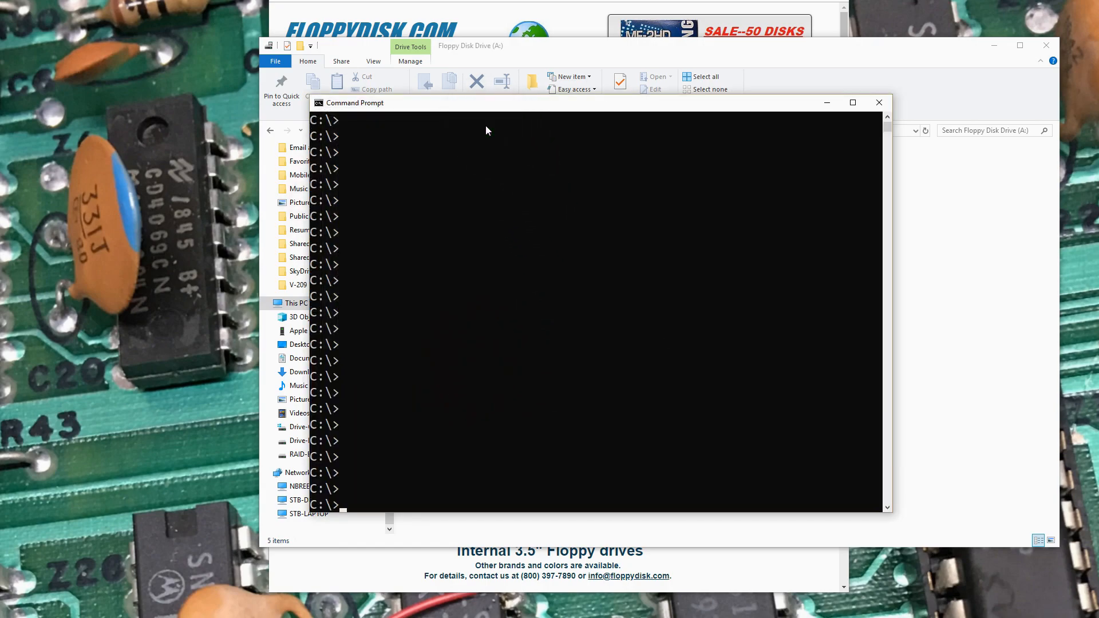
Step: Run format /? and scroll through its help text
{"action": "type", "text": "for"}
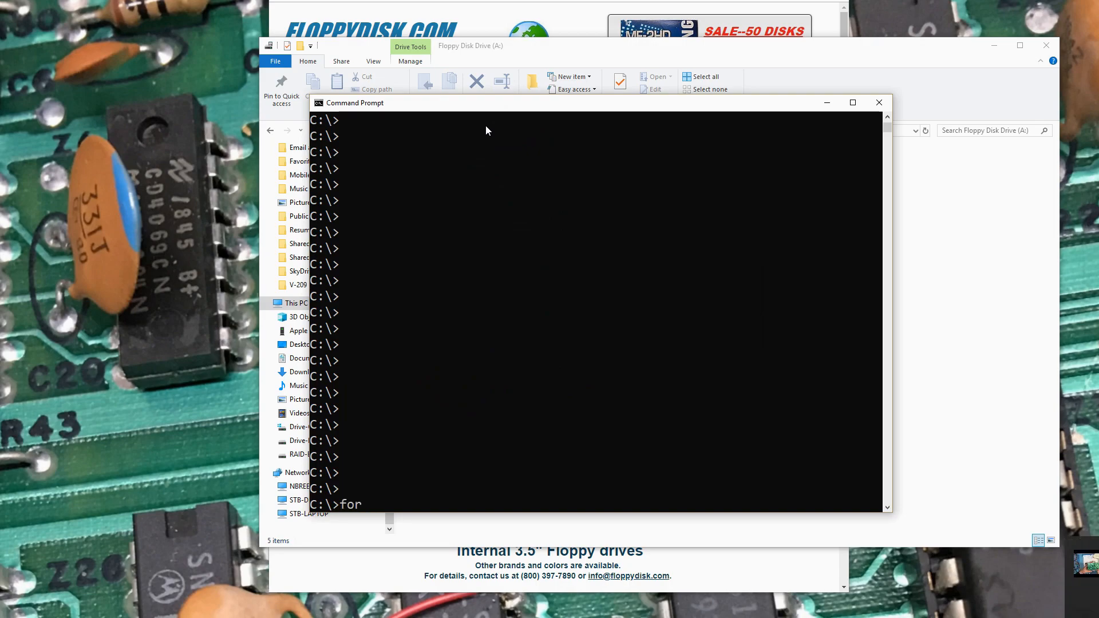
{"action": "key", "text": "Return"}
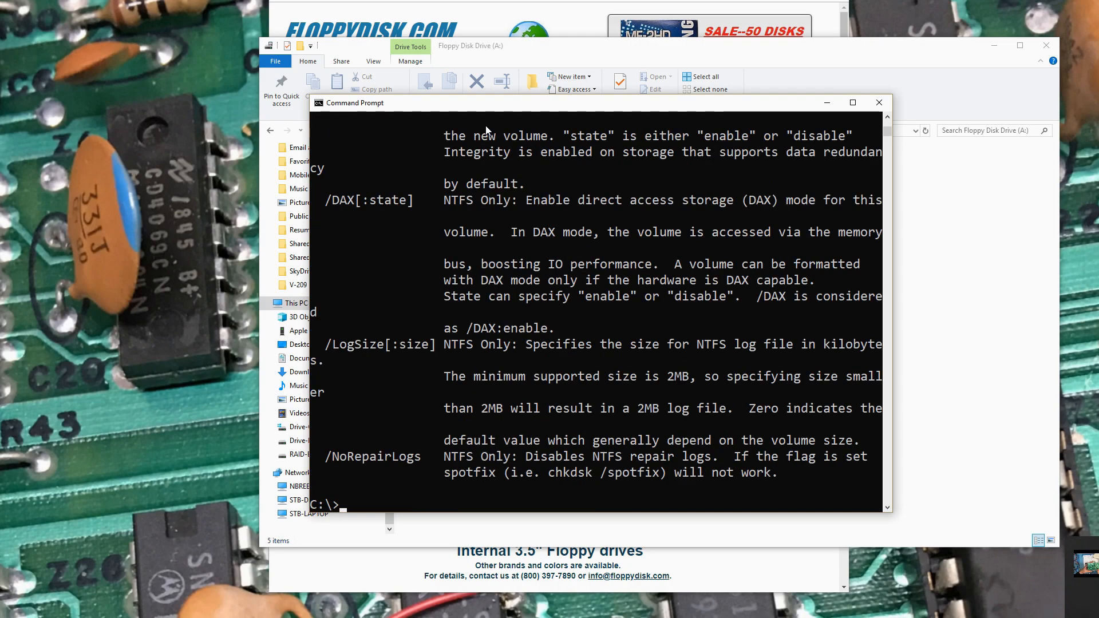
{"action": "mouse_move", "coordinate": [811, 238]}
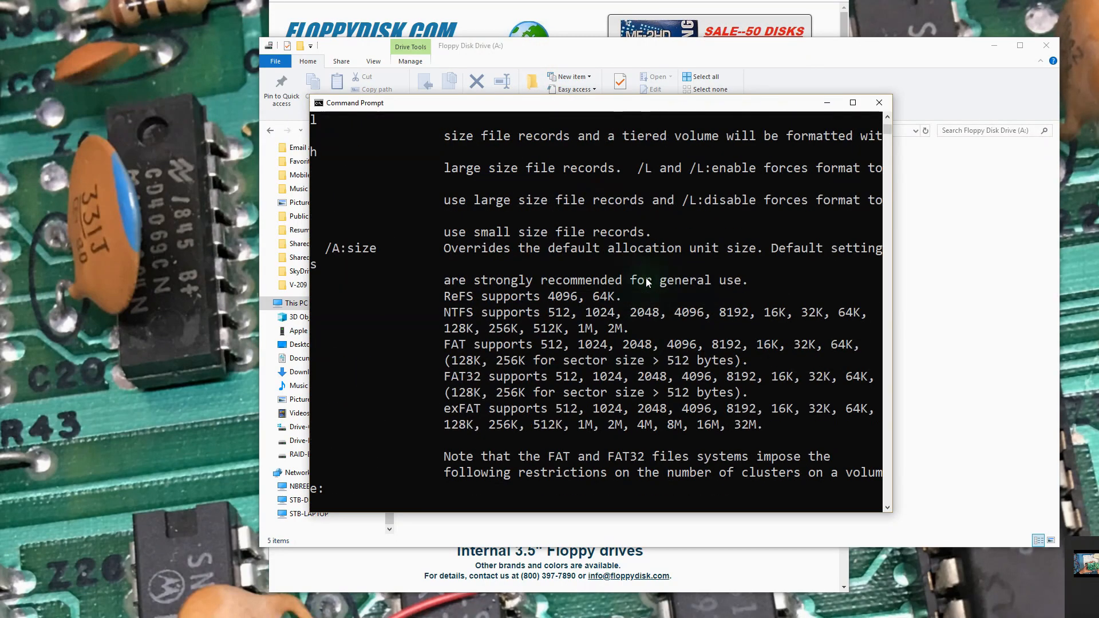
{"action": "scroll", "scroll_direction": "up", "scroll_amount": 3}
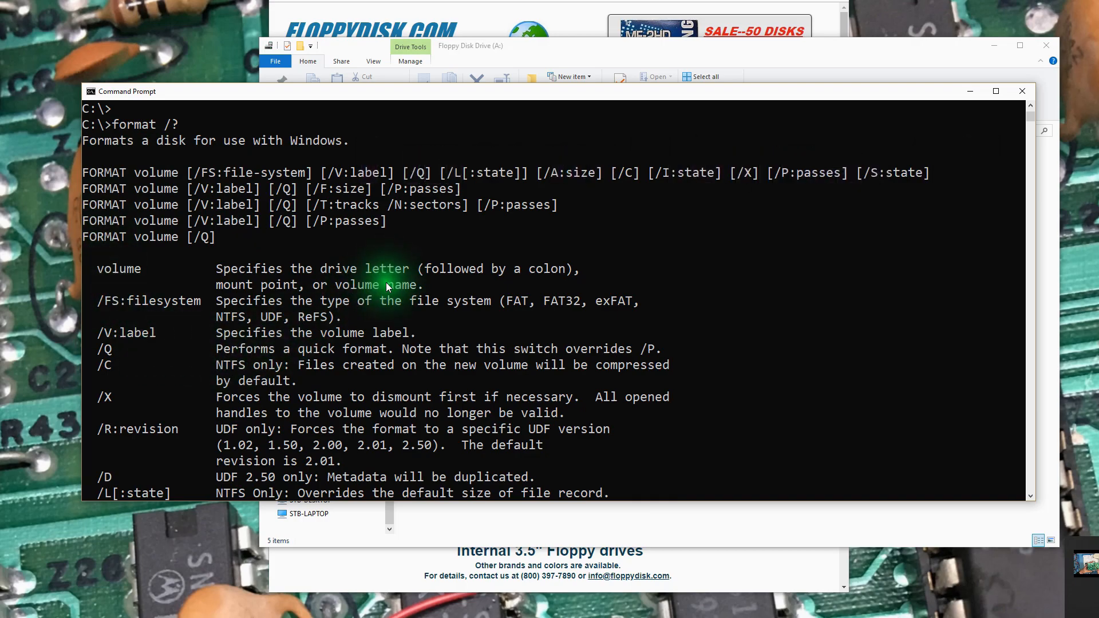
{"action": "scroll", "scroll_direction": "down", "scroll_amount": 3}
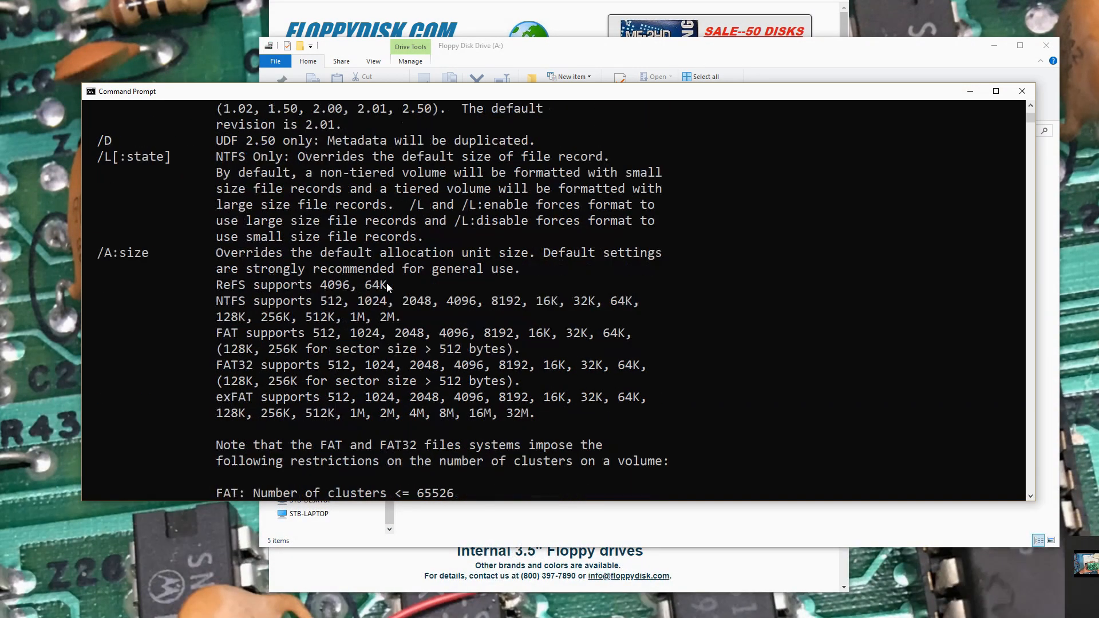
{"action": "scroll", "scroll_direction": "down", "scroll_amount": 3}
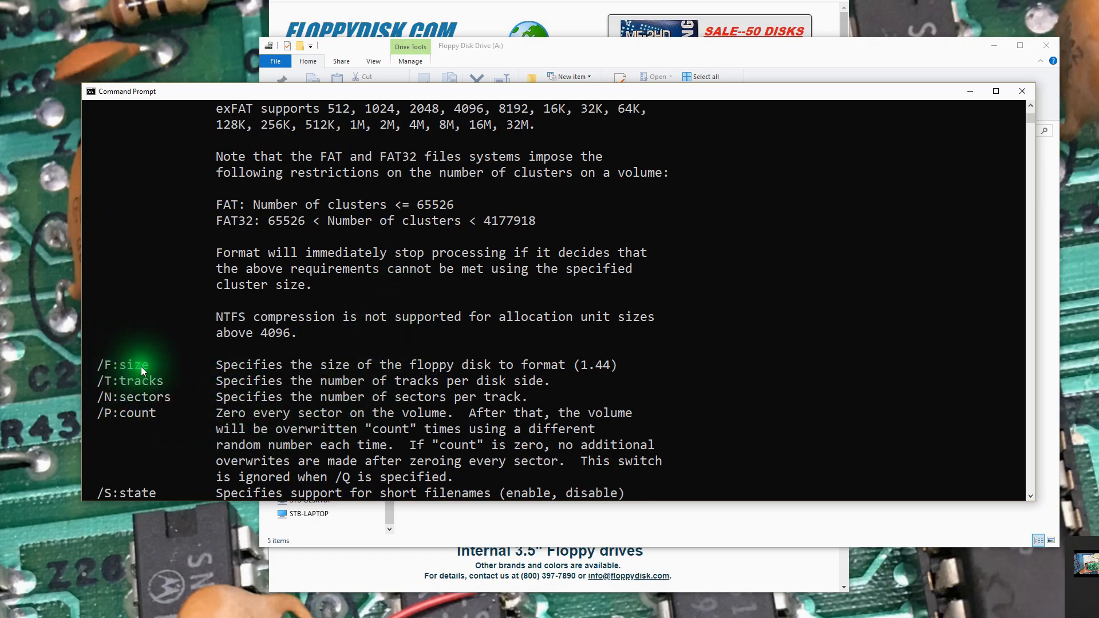
{"action": "mouse_move", "coordinate": [119, 375]}
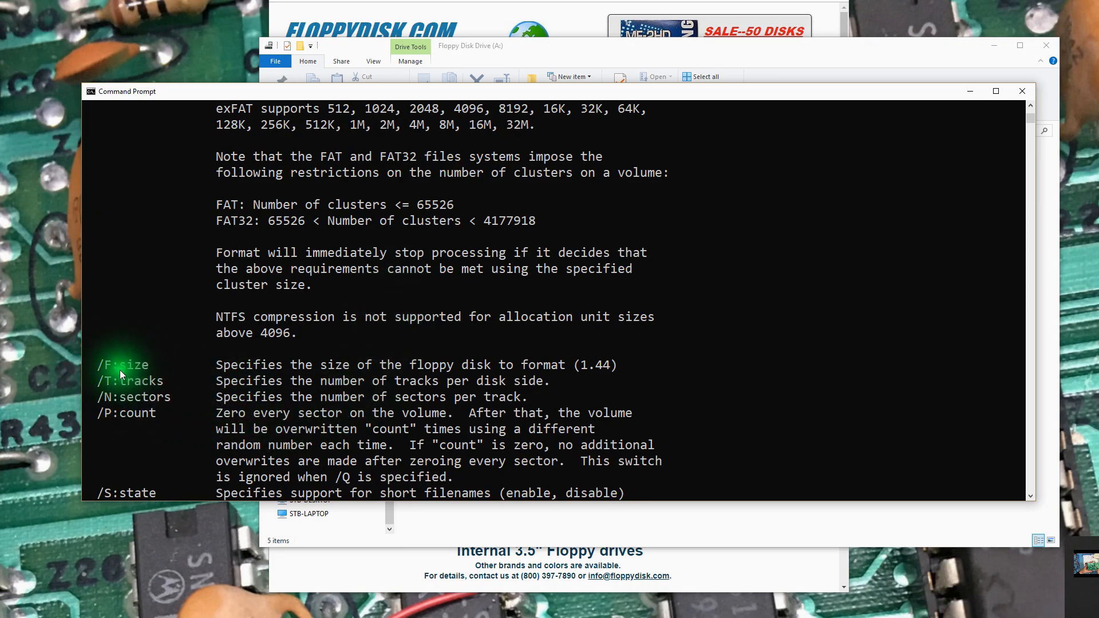
{"action": "mouse_move", "coordinate": [149, 374]}
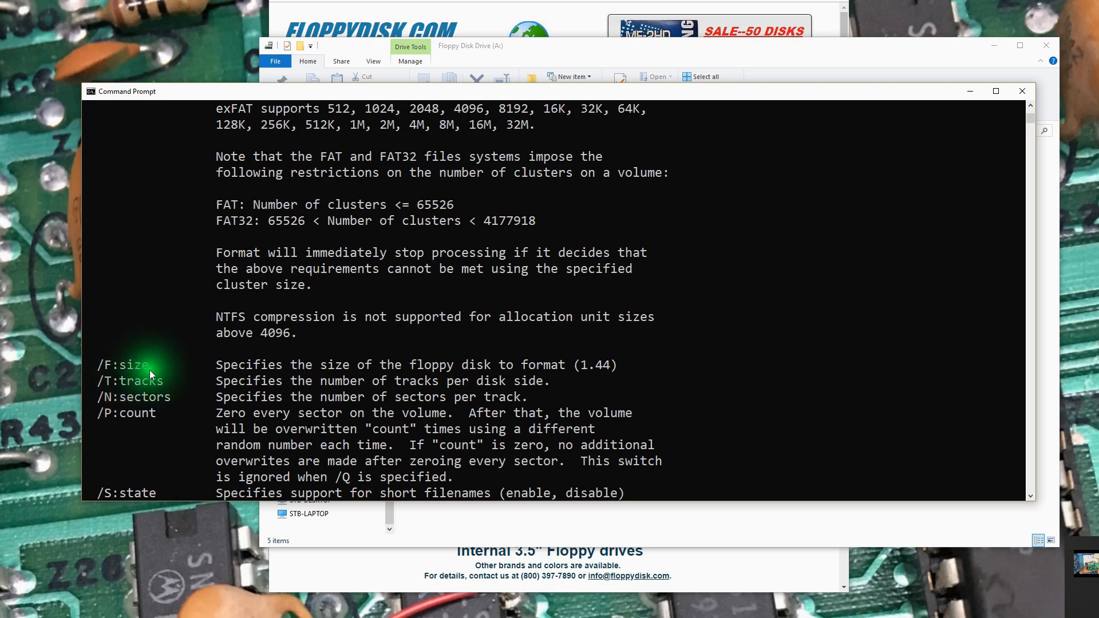
{"action": "scroll", "scroll_direction": "down", "scroll_amount": 3}
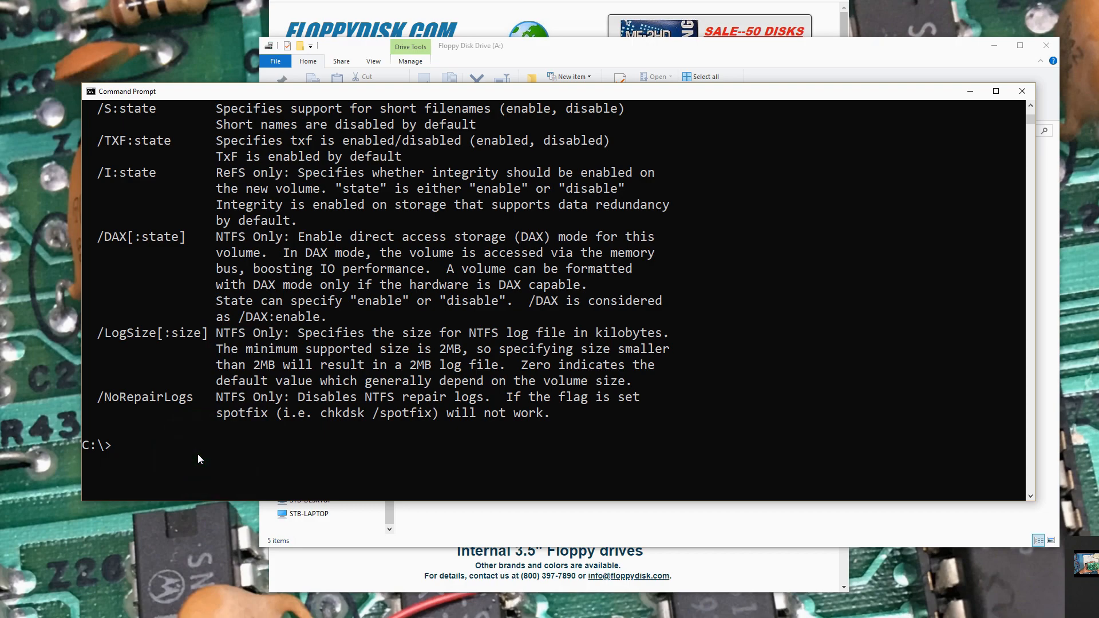
Step: Run format a: /f:720 to format drive A as a 720 KB disk
{"action": "type", "text": "format a"}
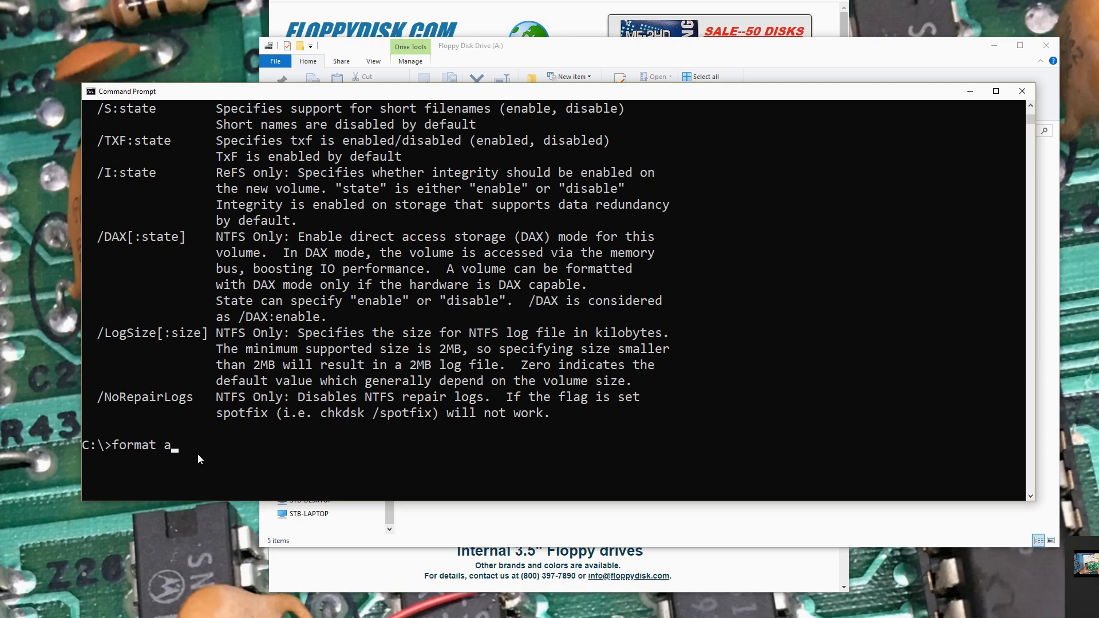
{"action": "type", "text": ": /f:7"}
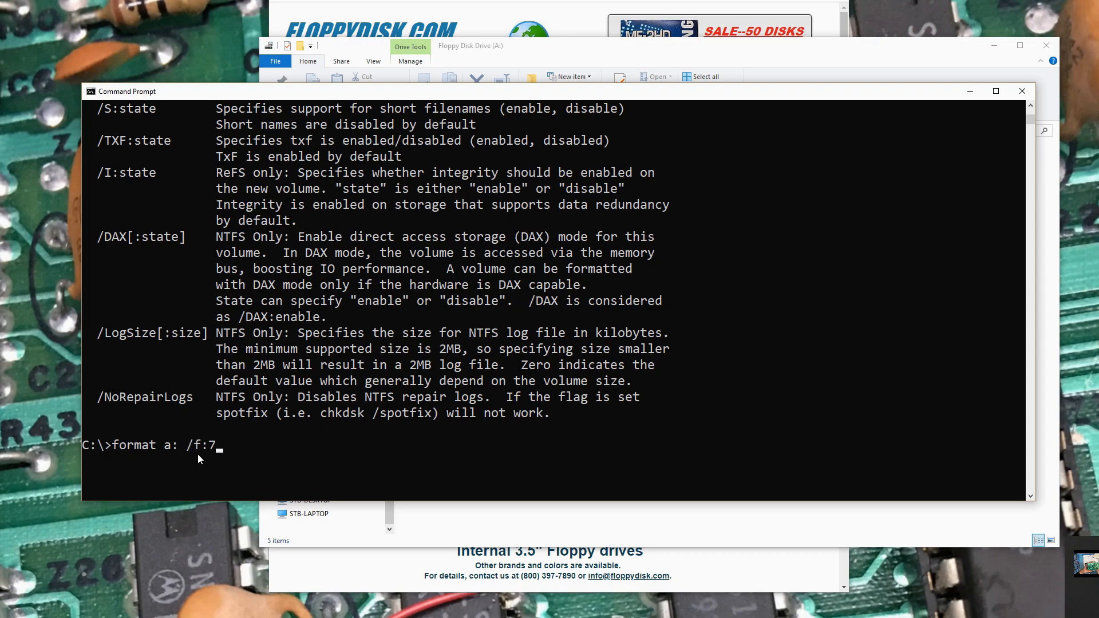
{"action": "type", "text": "20"}
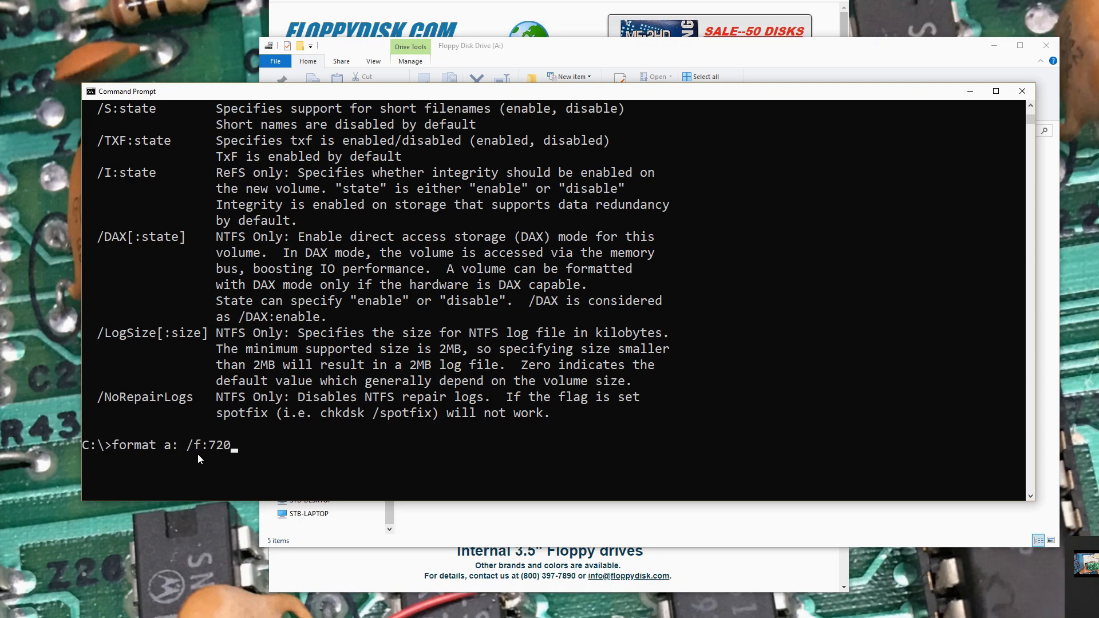
{"action": "key", "text": "Return"}
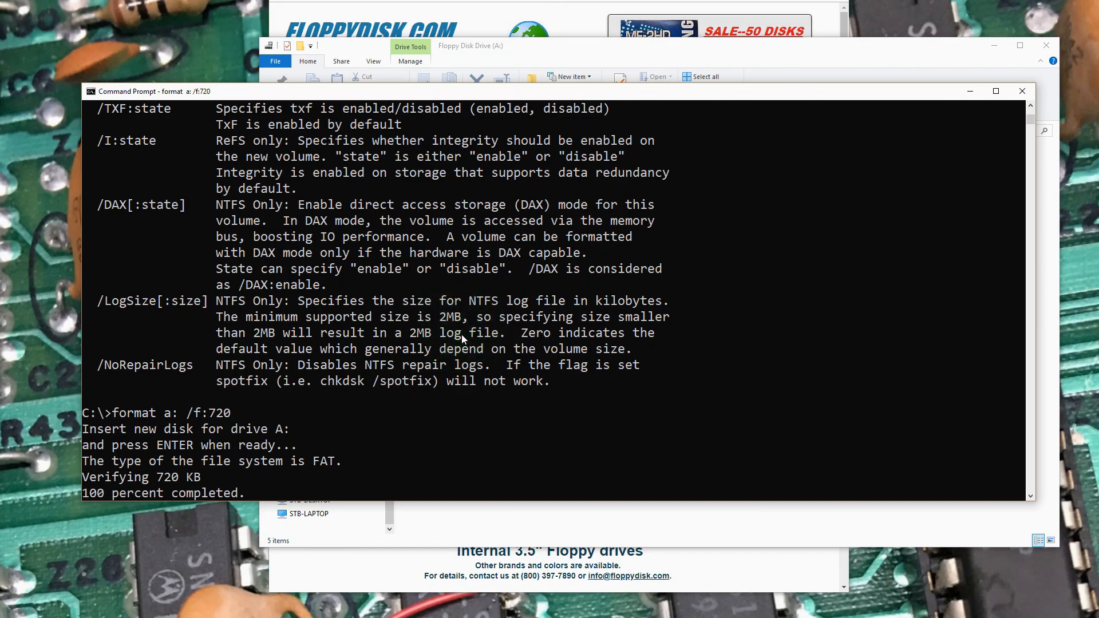
Step: Give the volume the label Amiga and answer n to formatting another disk
{"action": "key", "text": "Return"}
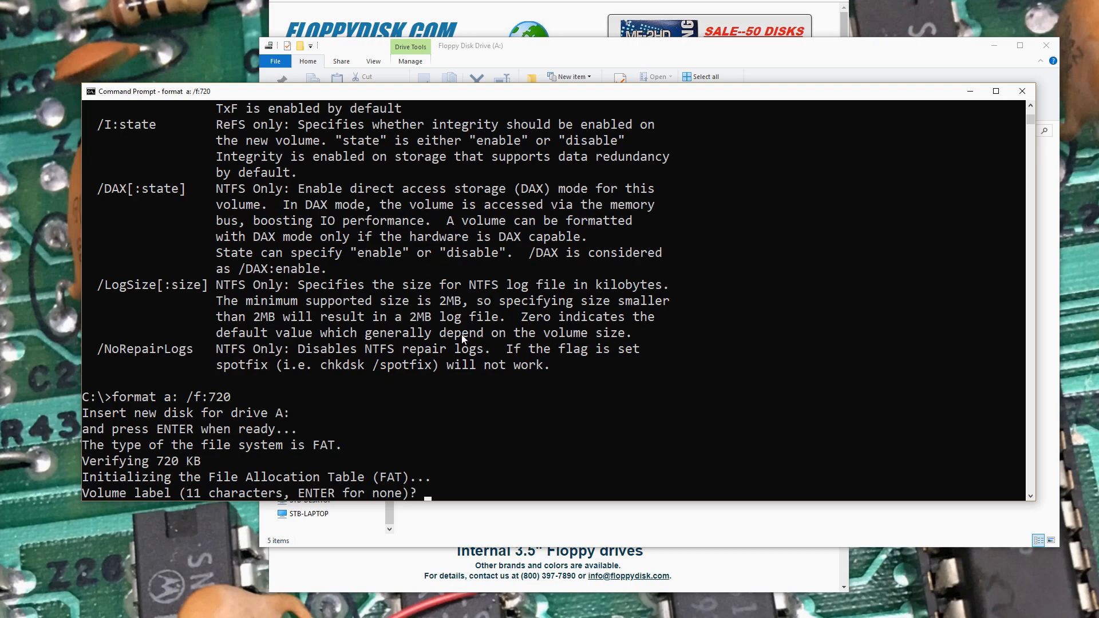
{"action": "type", "text": "Amiga"}
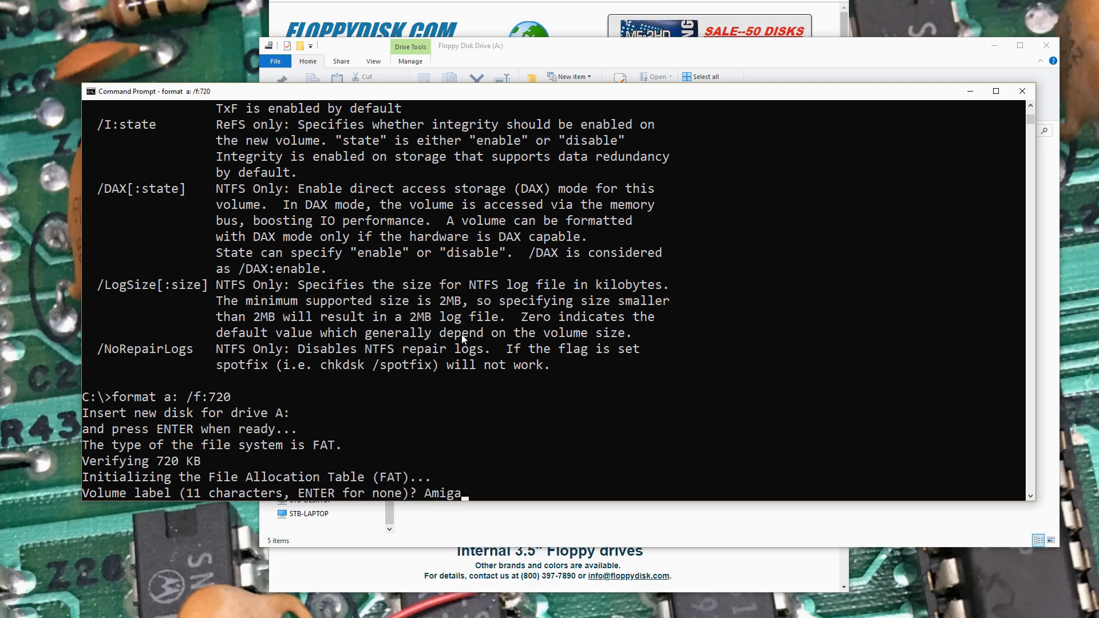
{"action": "scroll", "scroll_direction": "down", "scroll_amount": 3}
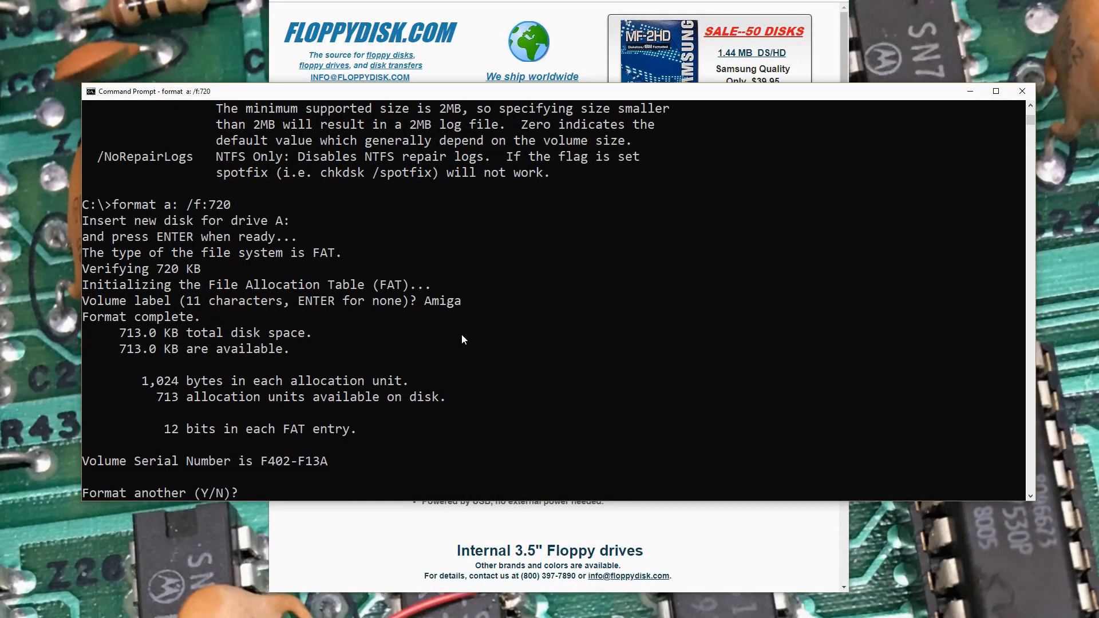
{"action": "type", "text": "n"}
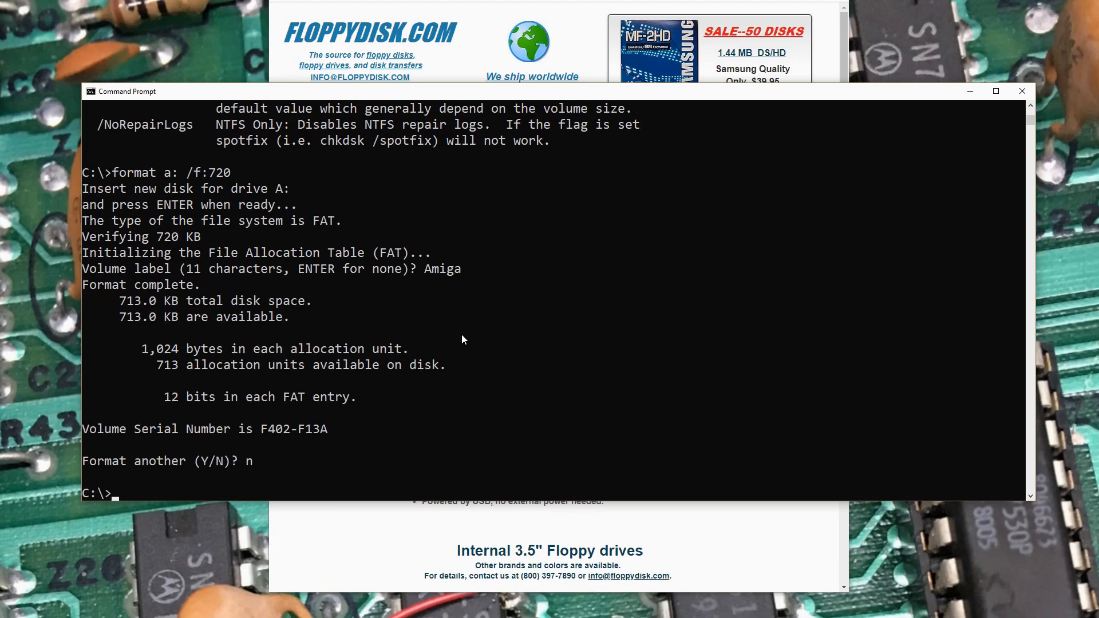
{"action": "mouse_move", "coordinate": [225, 567]}
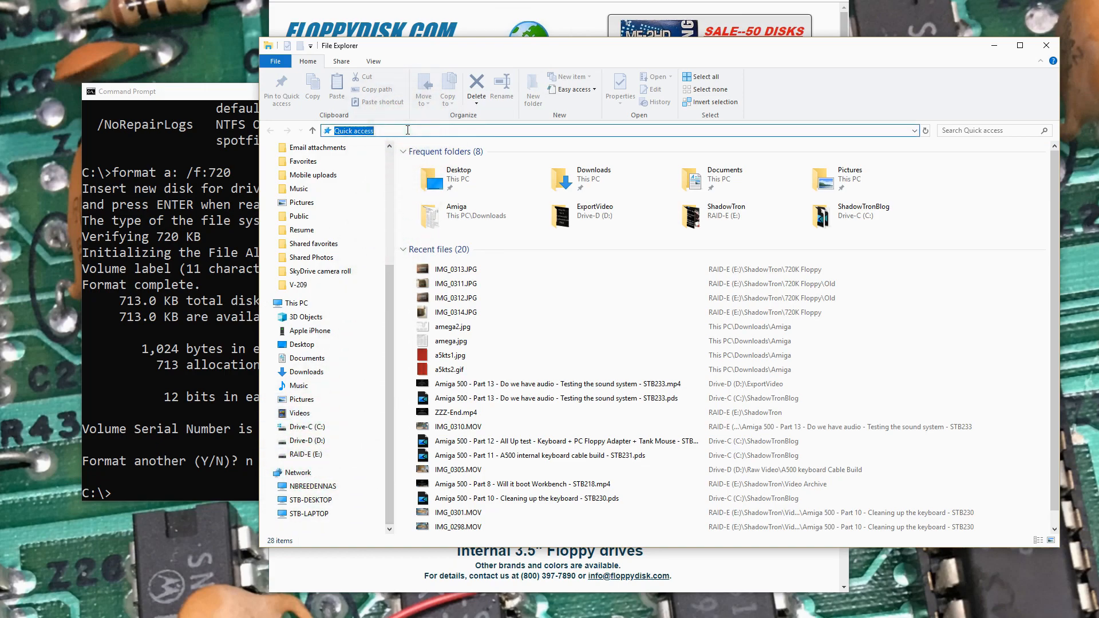
Step: Open the empty drive a:\ and cancel the not-enough-space copy dialog
{"action": "type", "text": "a:\\"}
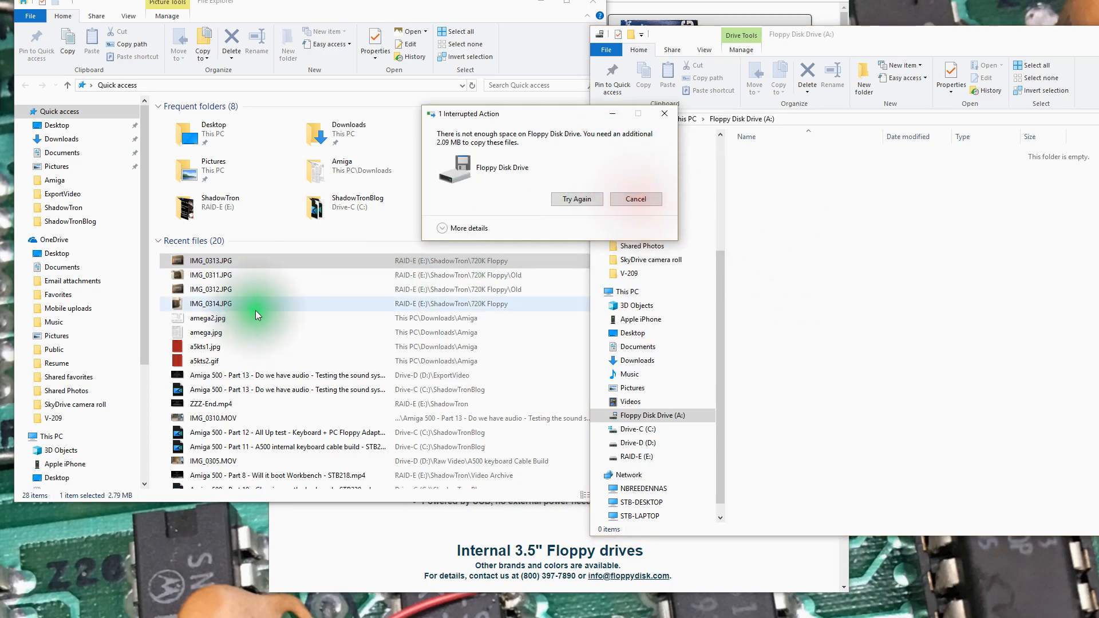
{"action": "left_click", "coordinate": [634, 199]}
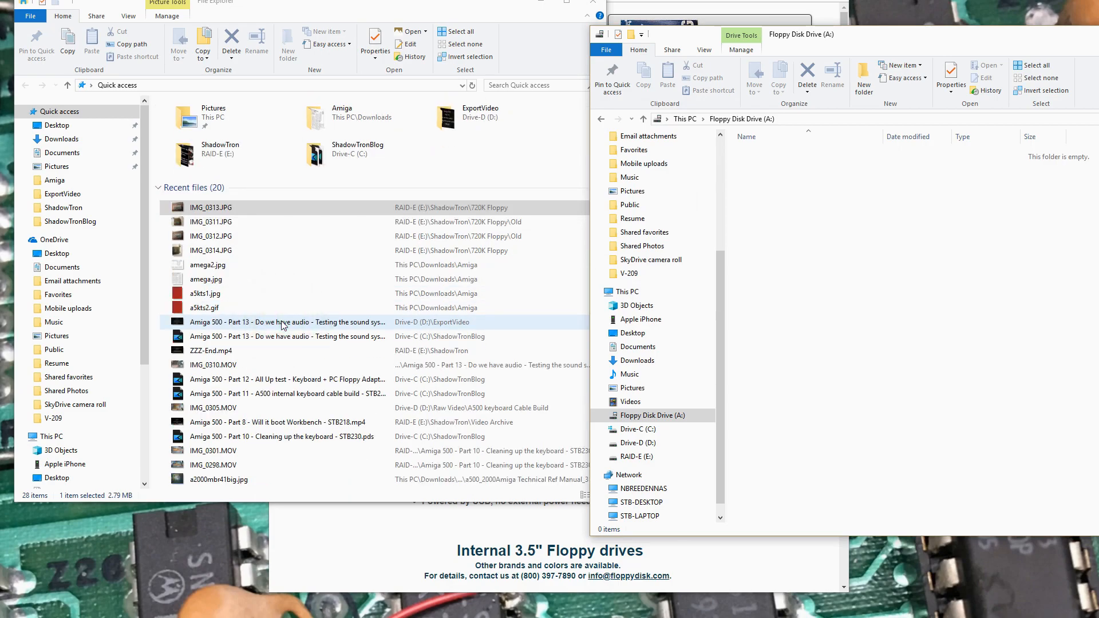
{"action": "left_click", "coordinate": [246, 409]}
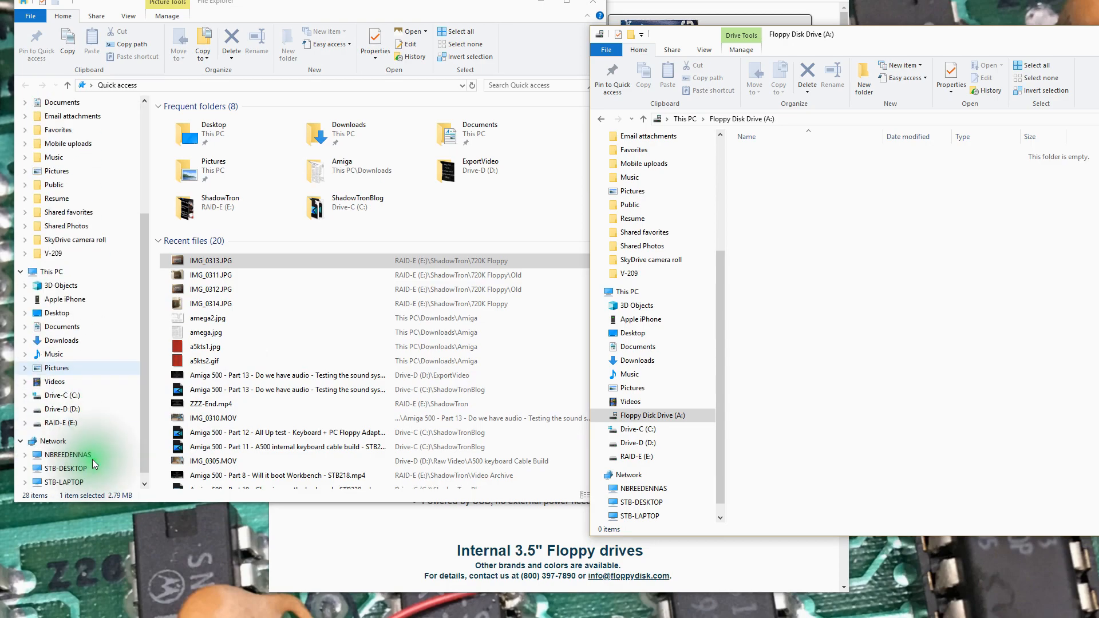
Step: Browse RAID-E (E:) > ShadowTron > 720K Floppy and open the descriptions file
{"action": "left_click", "coordinate": [59, 423]}
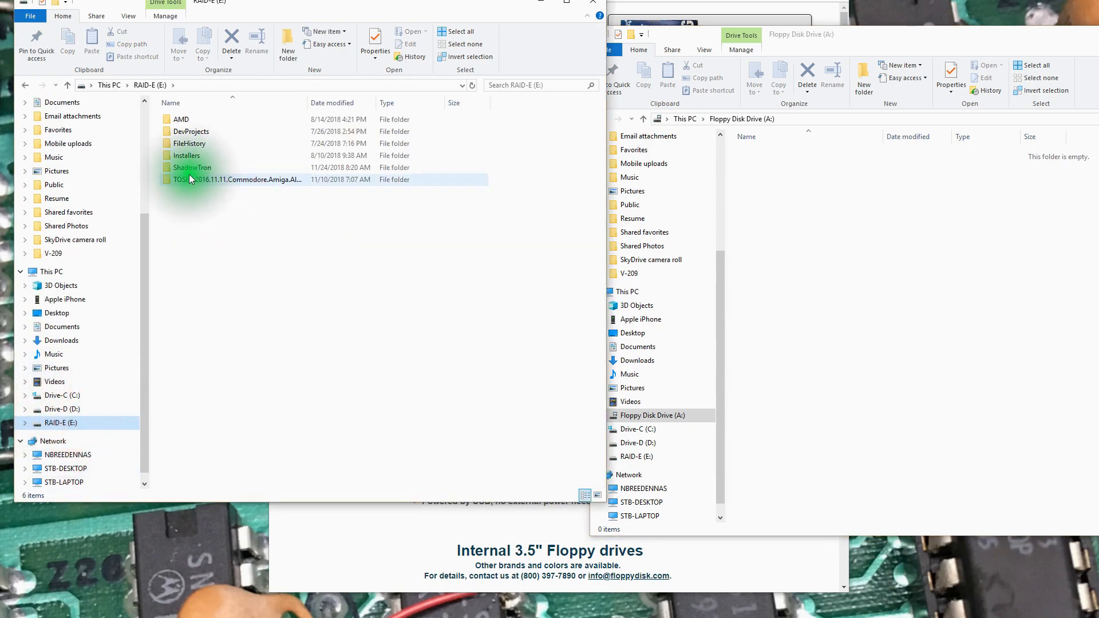
{"action": "double_click", "coordinate": [191, 167]}
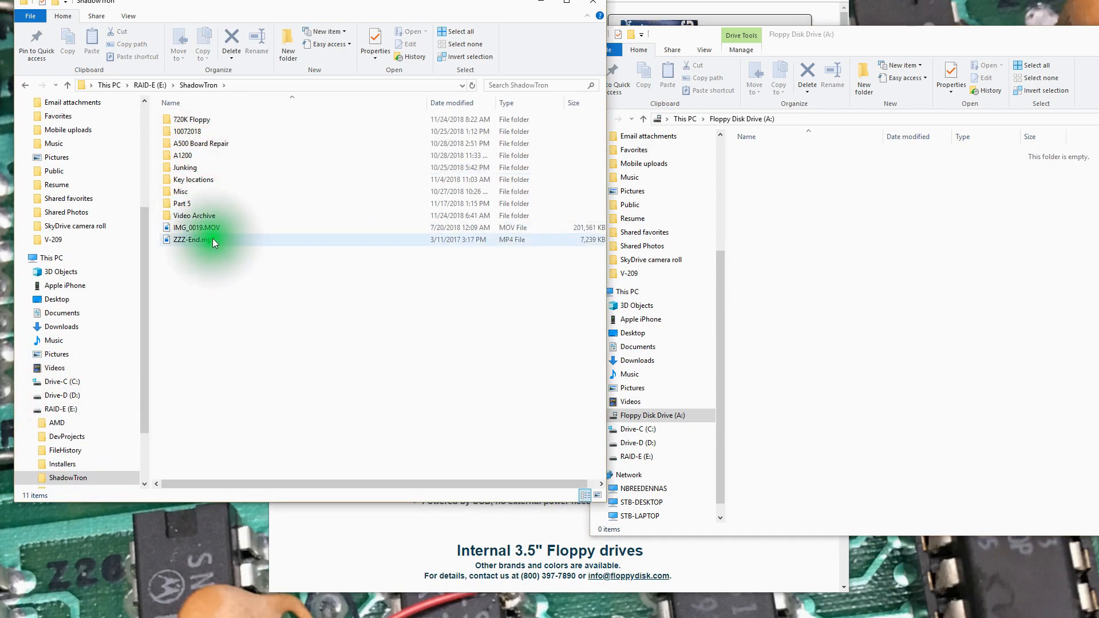
{"action": "mouse_move", "coordinate": [194, 215]}
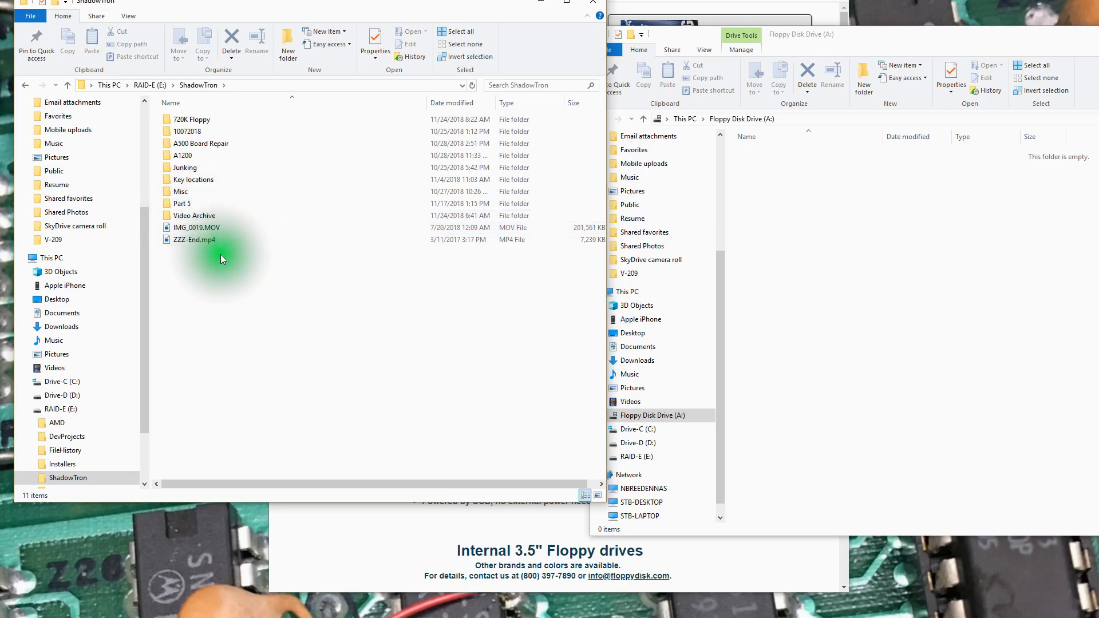
{"action": "mouse_move", "coordinate": [227, 262]}
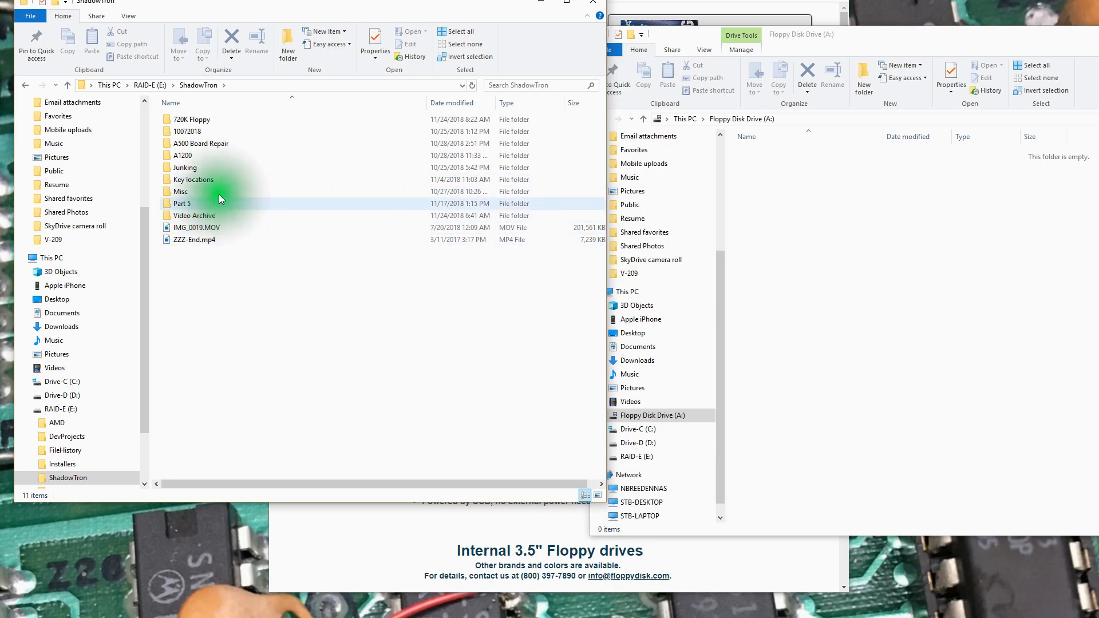
{"action": "double_click", "coordinate": [191, 118]}
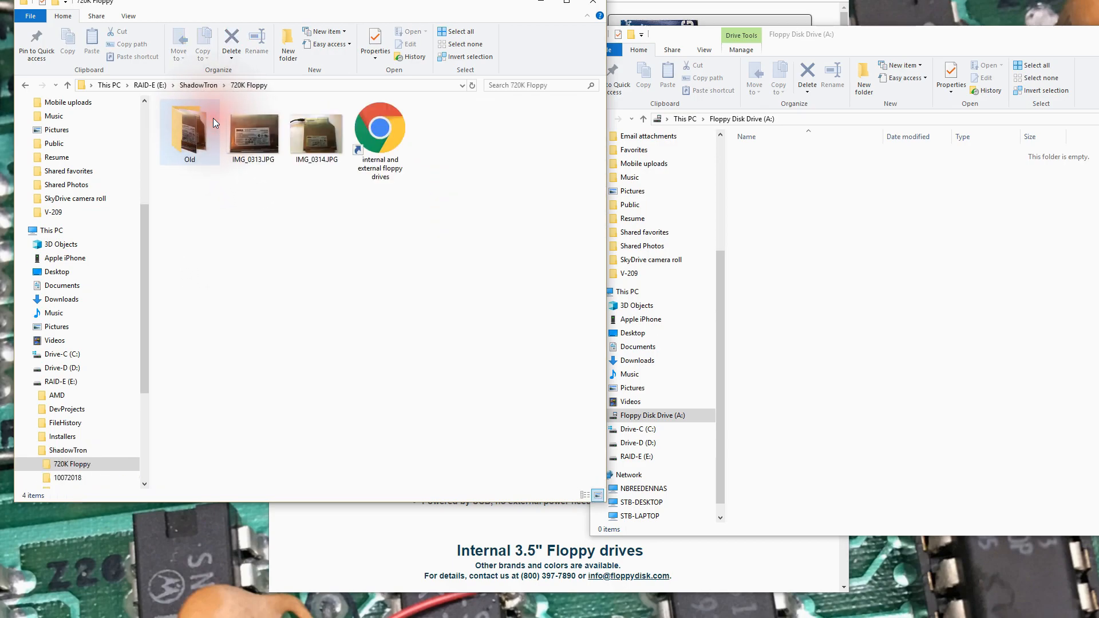
{"action": "left_click", "coordinate": [294, 215]}
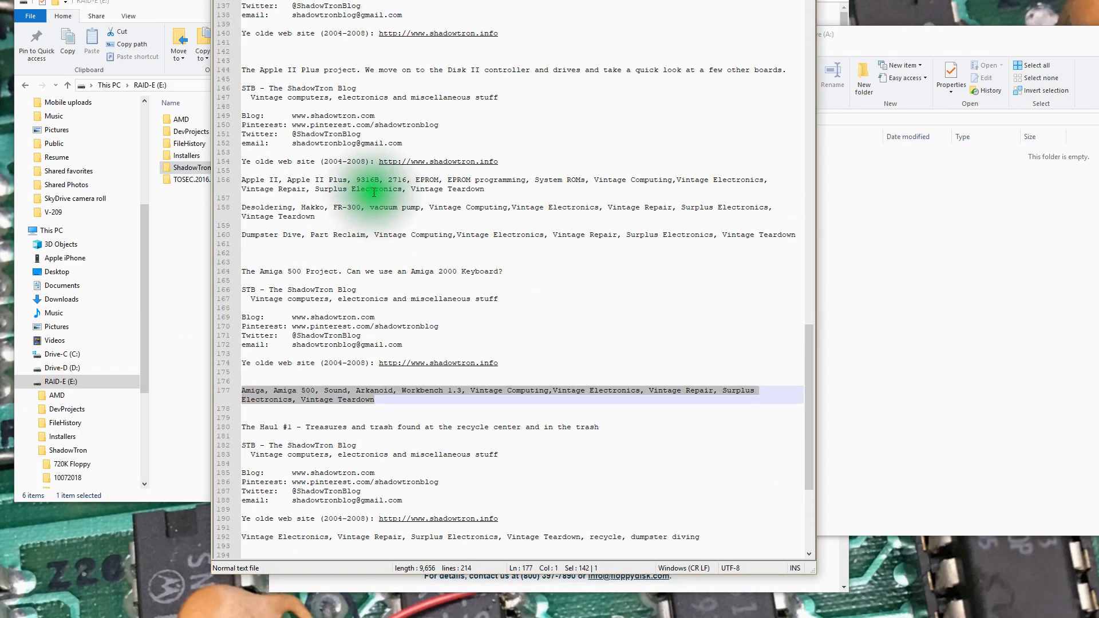
Step: Save the video descriptions file from Notepad++ to drive A: as STB-Info.txt
{"action": "scroll", "scroll_direction": "up", "scroll_amount": 3}
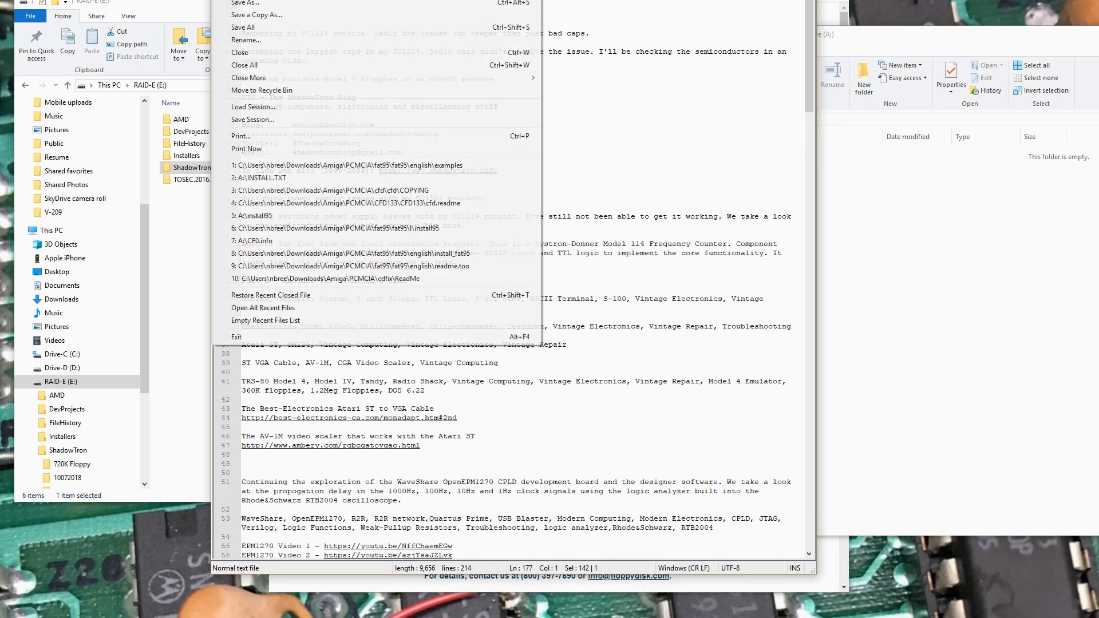
{"action": "left_click", "coordinate": [249, 4]}
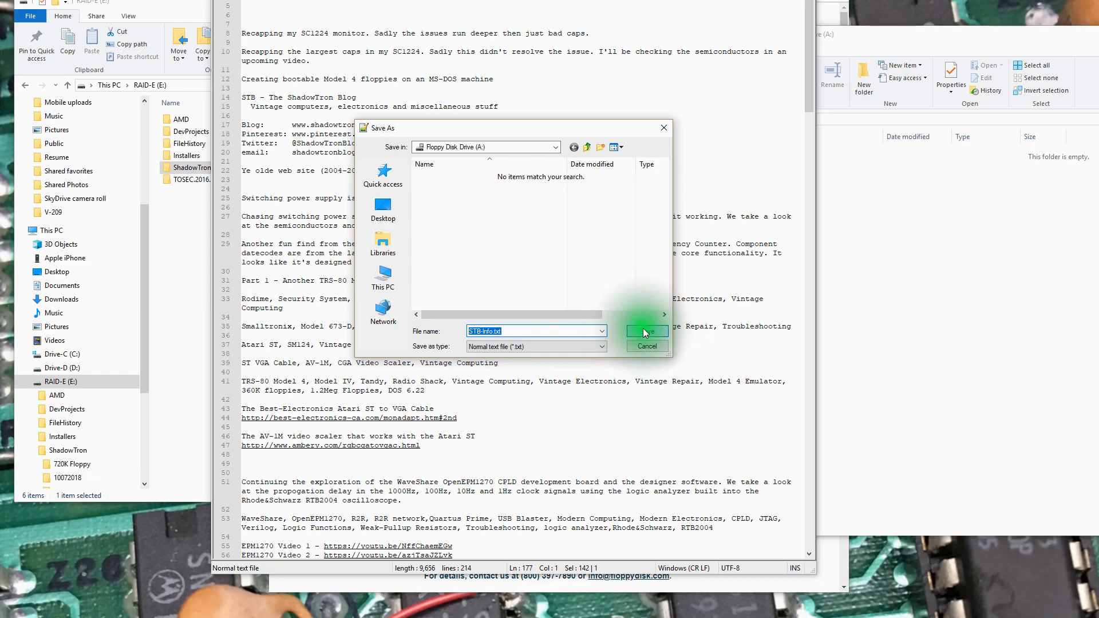
{"action": "left_click", "coordinate": [643, 331]}
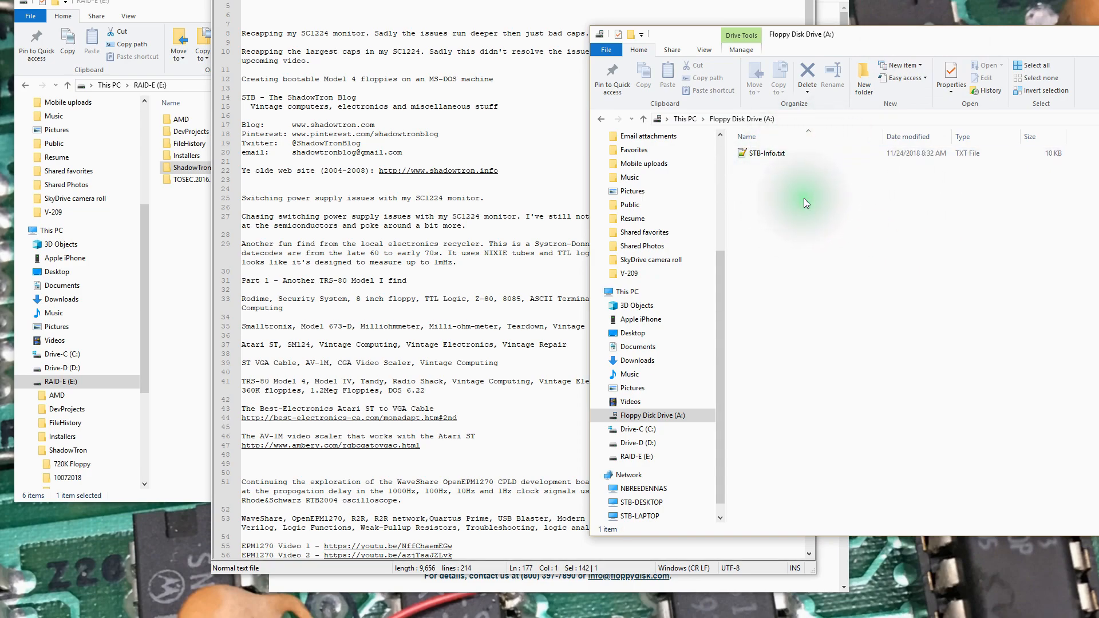
{"action": "mouse_move", "coordinate": [803, 205]}
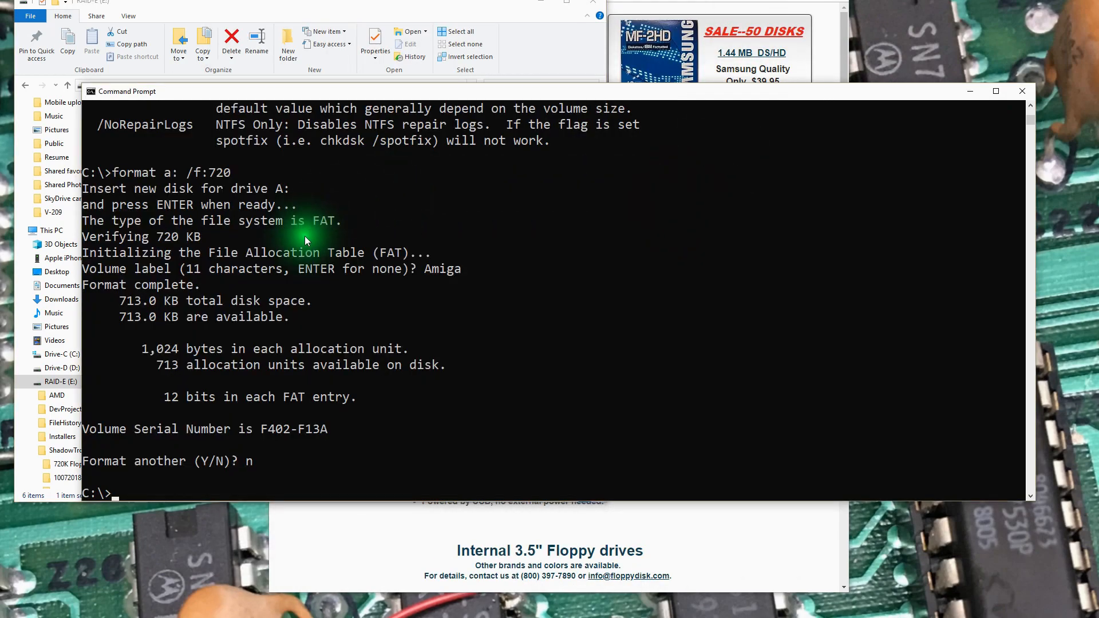
{"action": "mouse_move", "coordinate": [144, 181]}
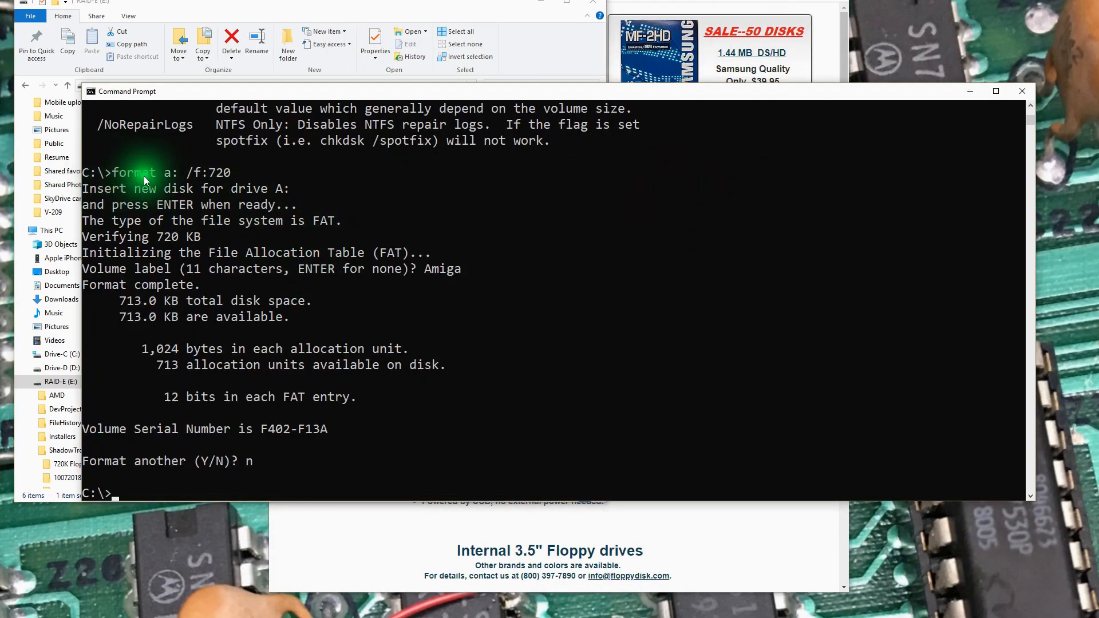
{"action": "mouse_move", "coordinate": [172, 546]}
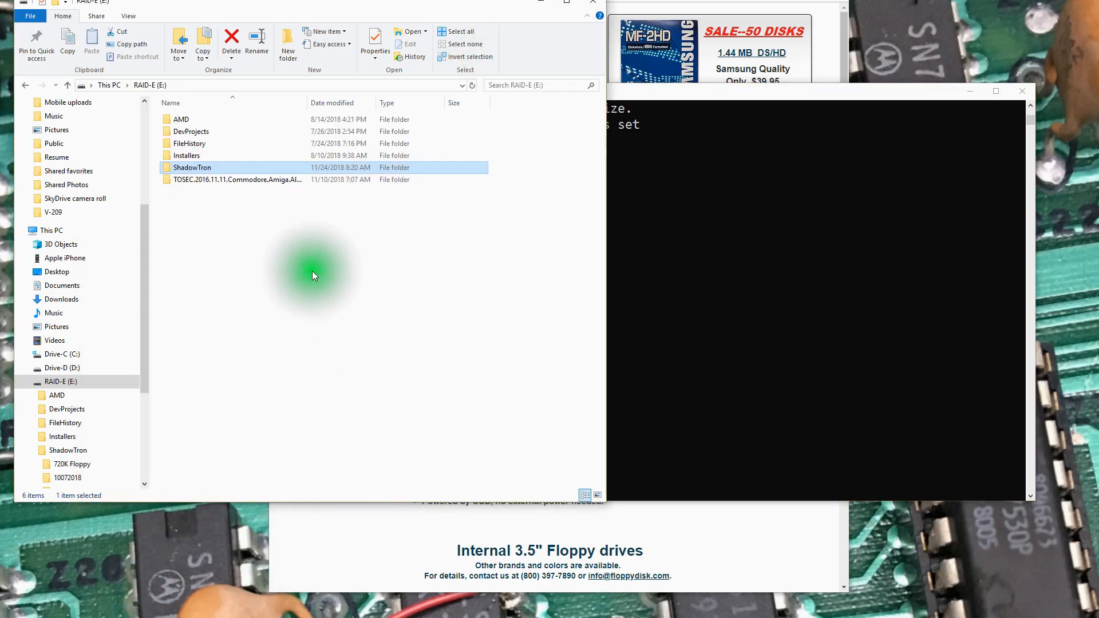
Step: Open drive A, attempt Format, dismiss Windows' can't-format warning, and minimise Command Prompt
{"action": "scroll", "scroll_direction": "down", "scroll_amount": 3}
{"action": "type", "text": "a"}
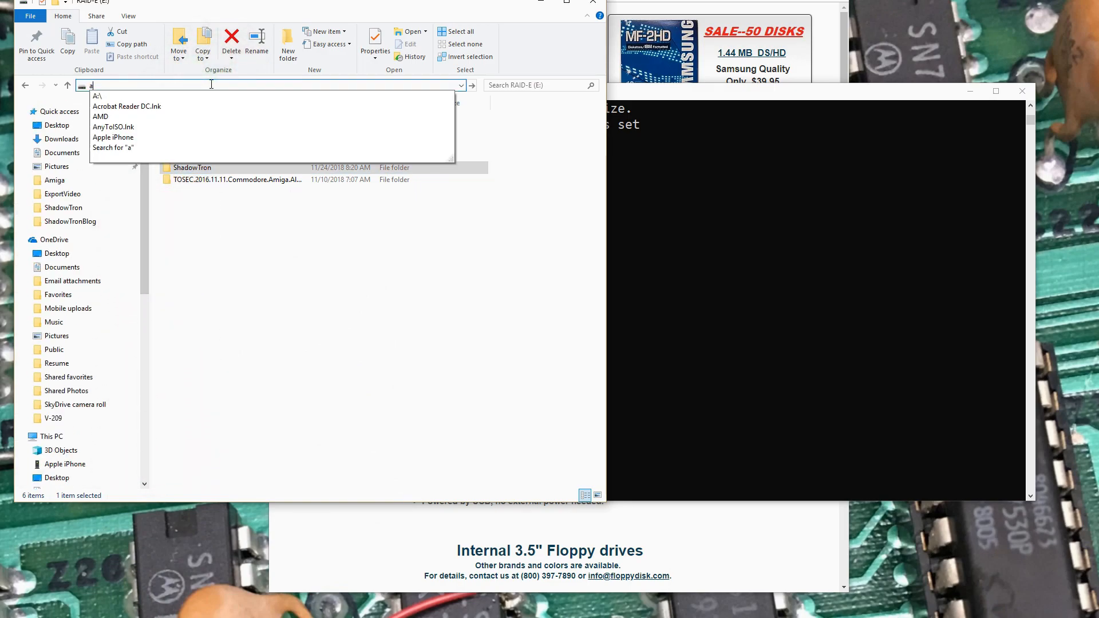
{"action": "left_click", "coordinate": [100, 96]}
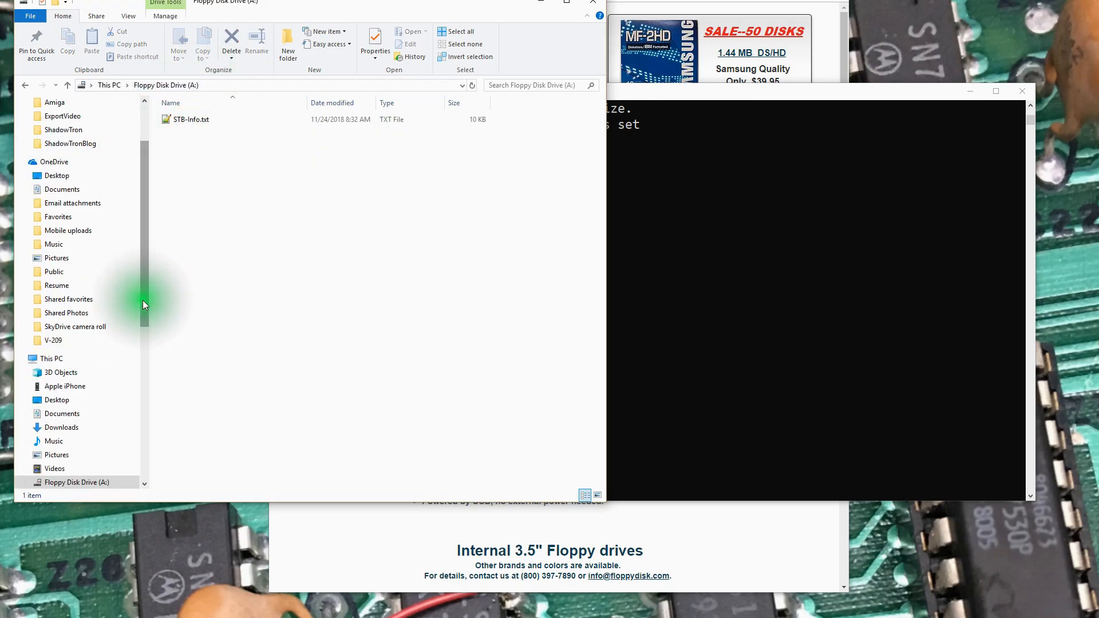
{"action": "right_click", "coordinate": [76, 258]}
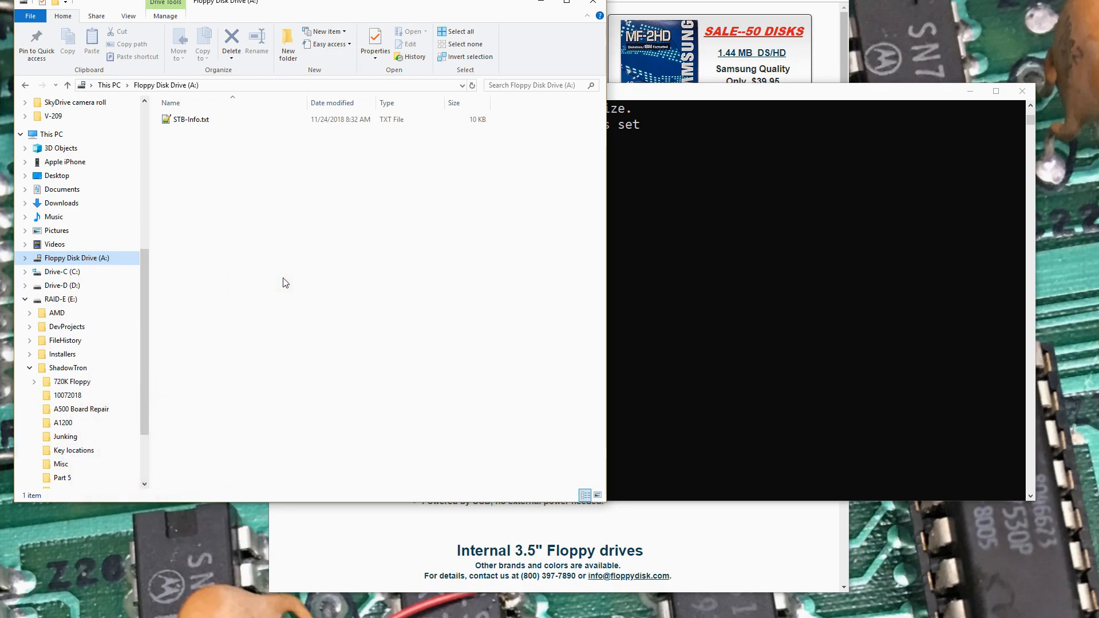
{"action": "left_click", "coordinate": [281, 284]}
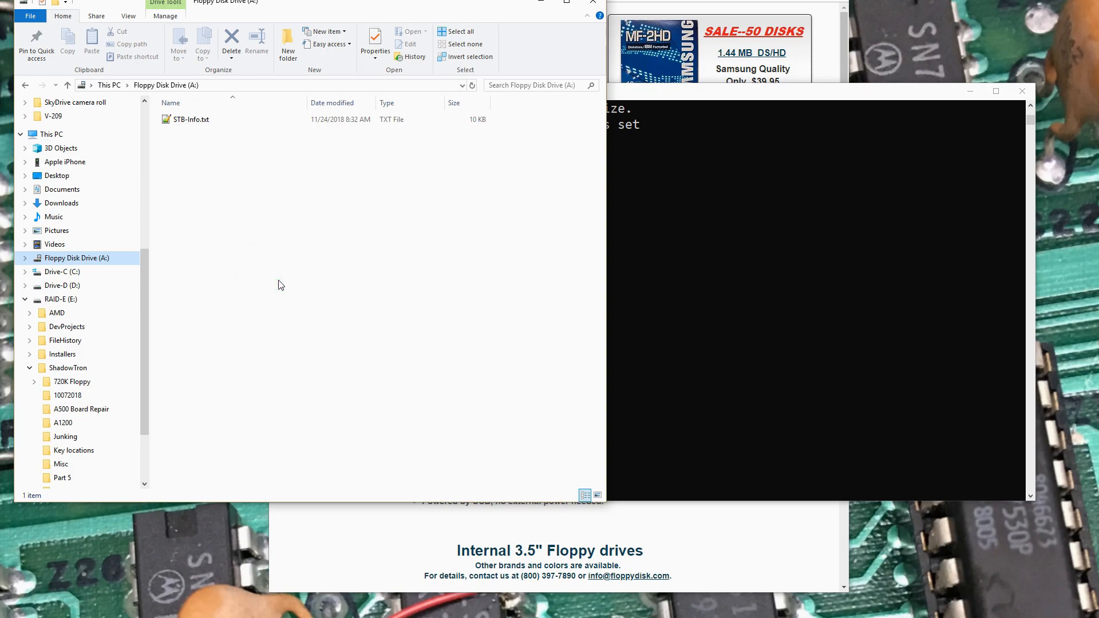
{"action": "left_click", "coordinate": [243, 272]}
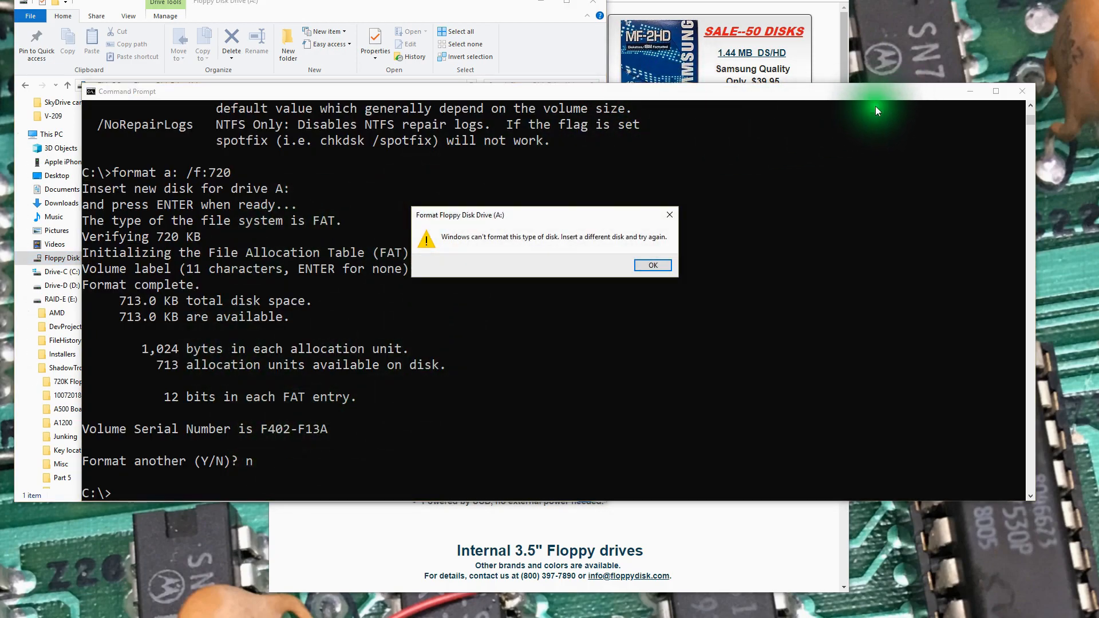
{"action": "mouse_move", "coordinate": [536, 246]}
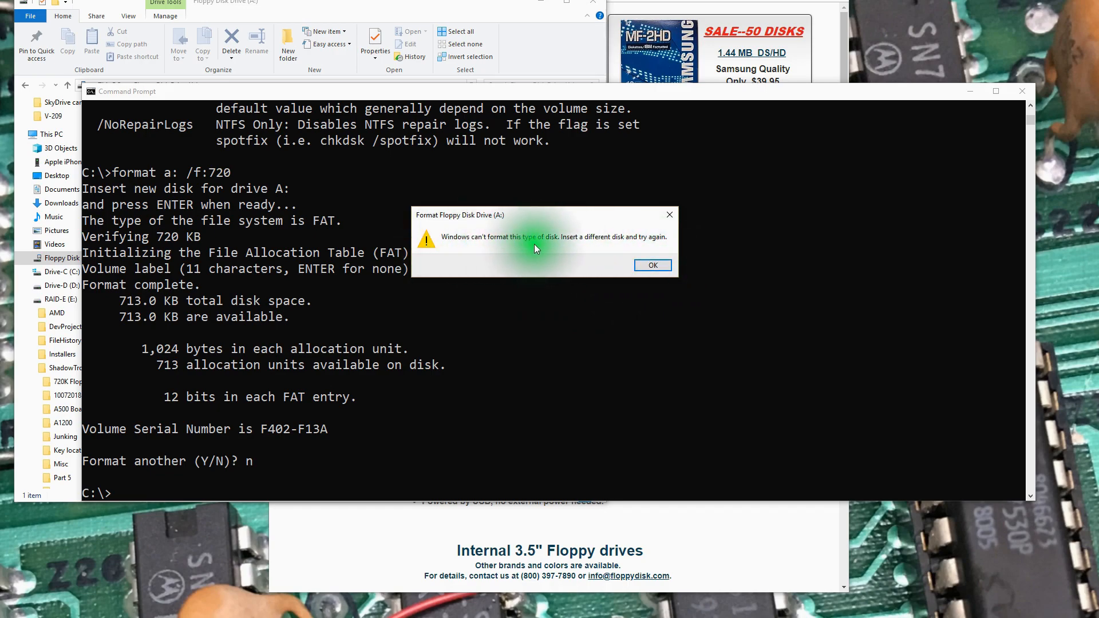
{"action": "mouse_move", "coordinate": [650, 266]}
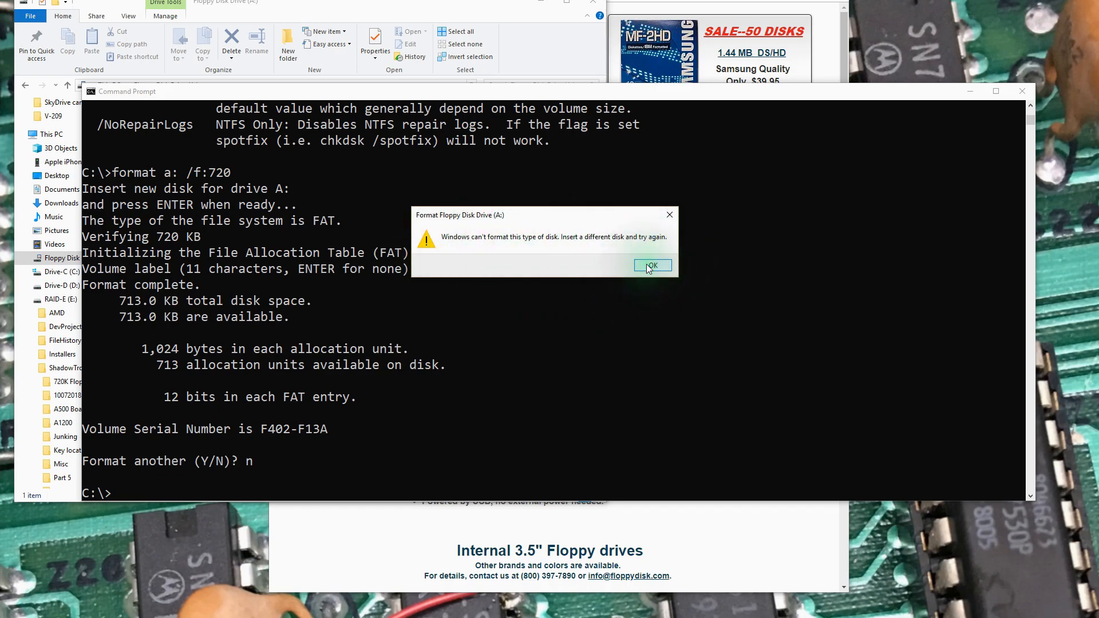
{"action": "left_click", "coordinate": [652, 265]}
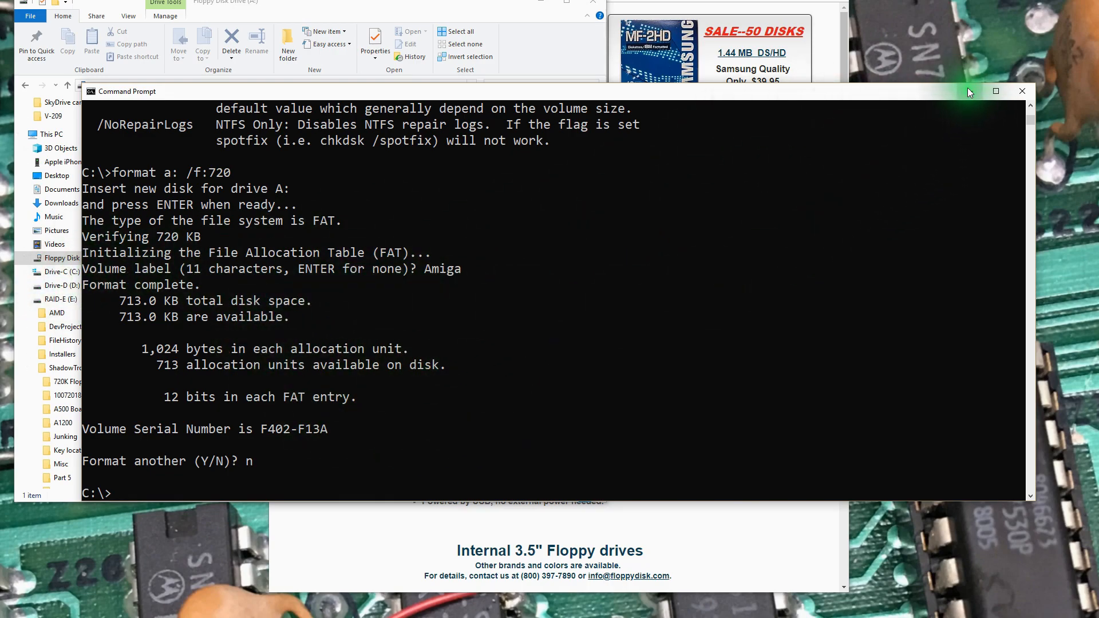
{"action": "left_click", "coordinate": [1021, 91]}
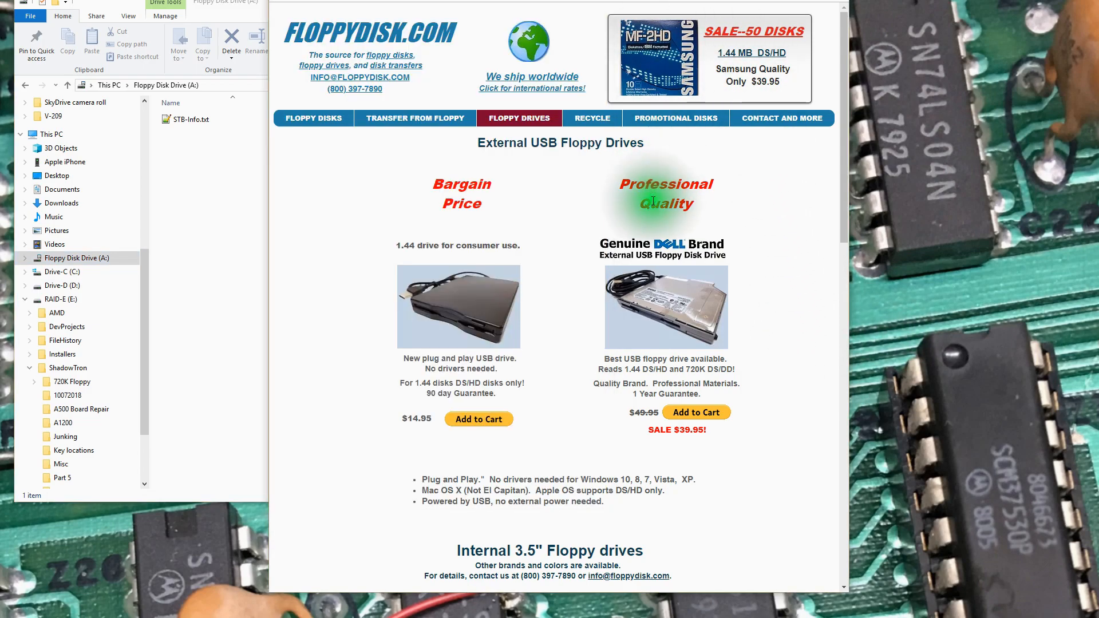
{"action": "mouse_move", "coordinate": [433, 50]}
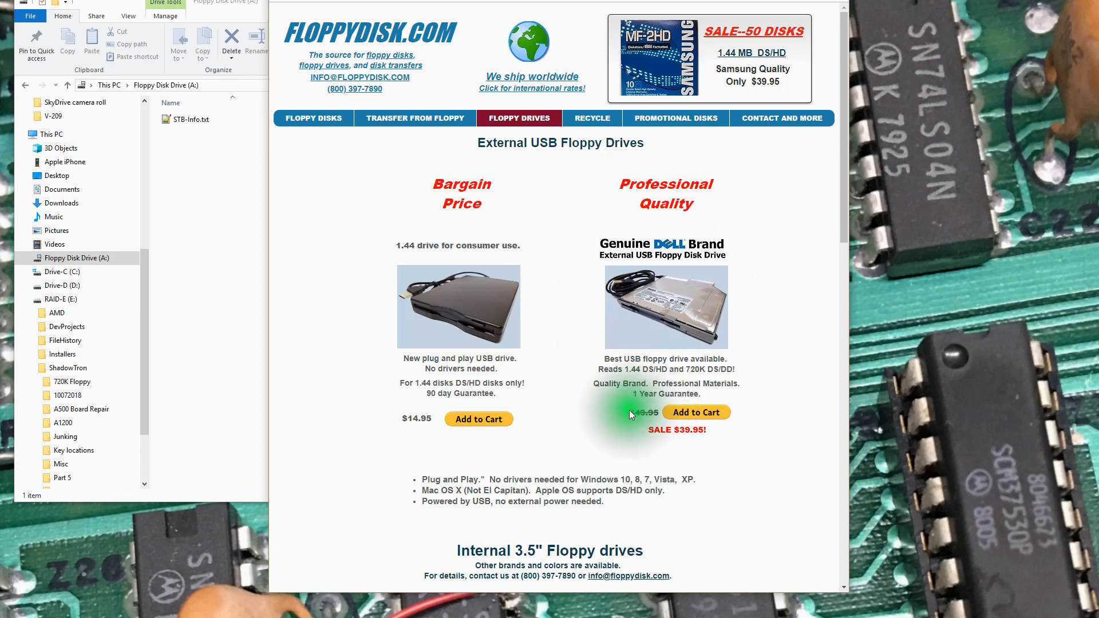
{"action": "mouse_move", "coordinate": [755, 441]}
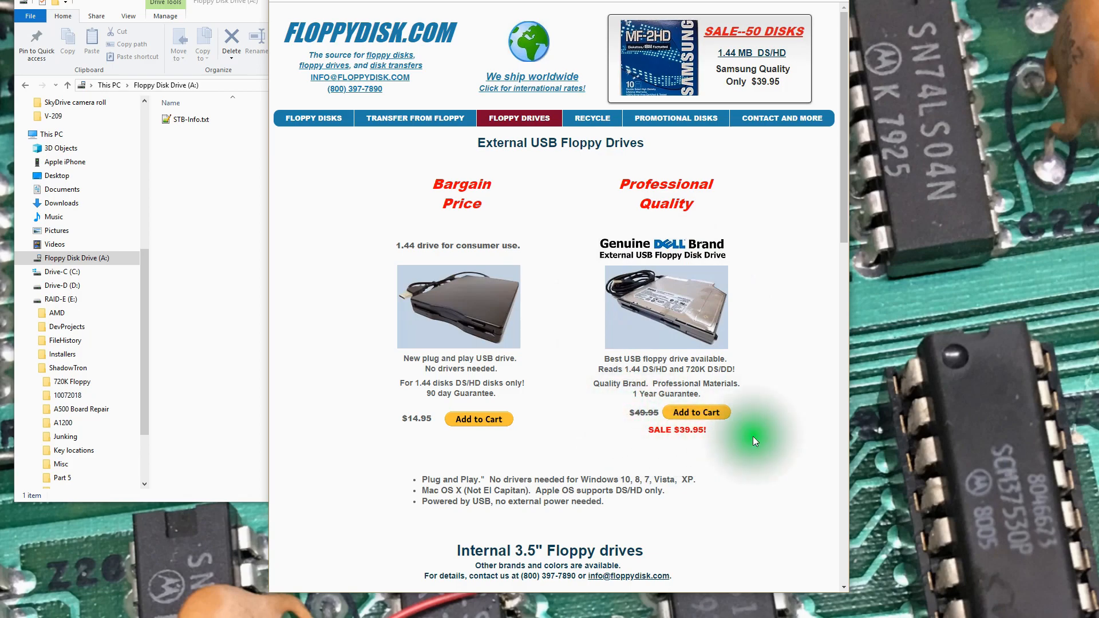
{"action": "mouse_move", "coordinate": [749, 443]}
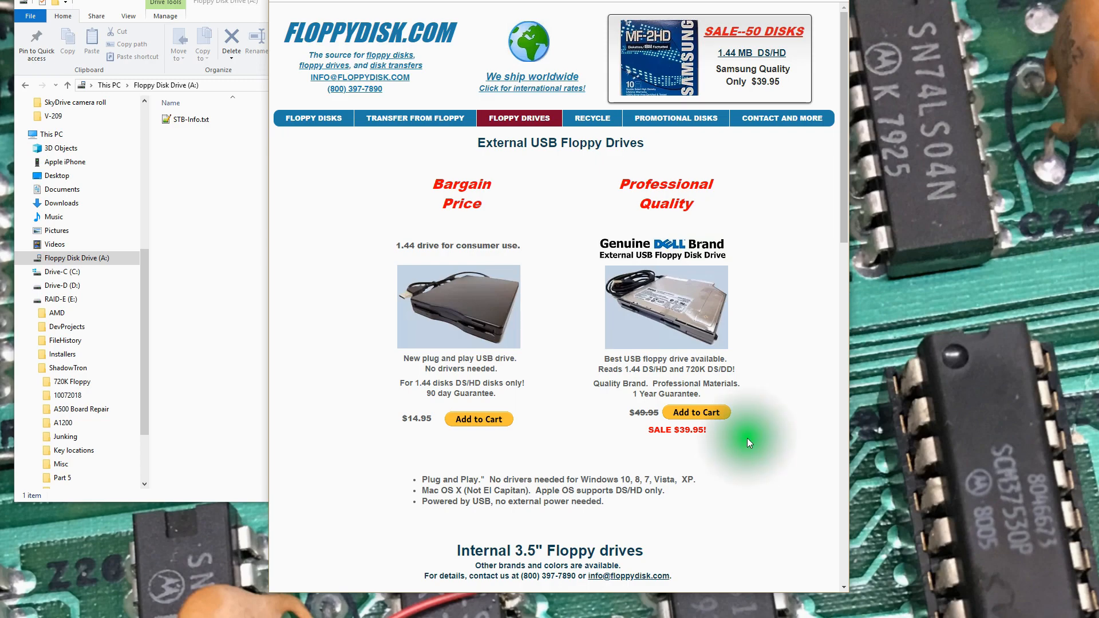
{"action": "mouse_move", "coordinate": [655, 282]}
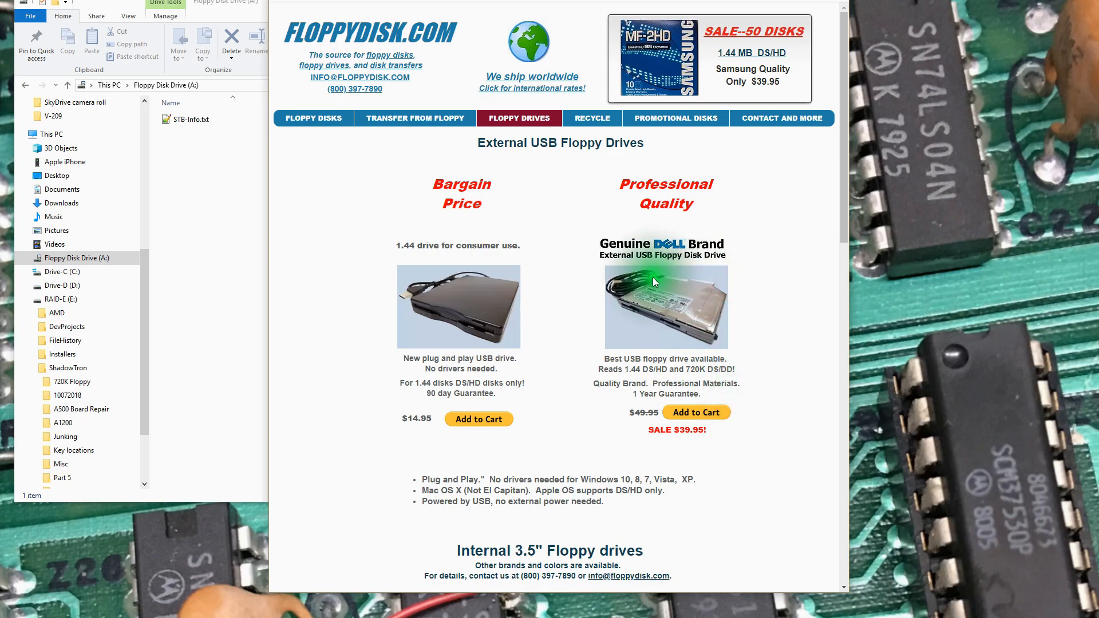
{"action": "mouse_move", "coordinate": [718, 297]}
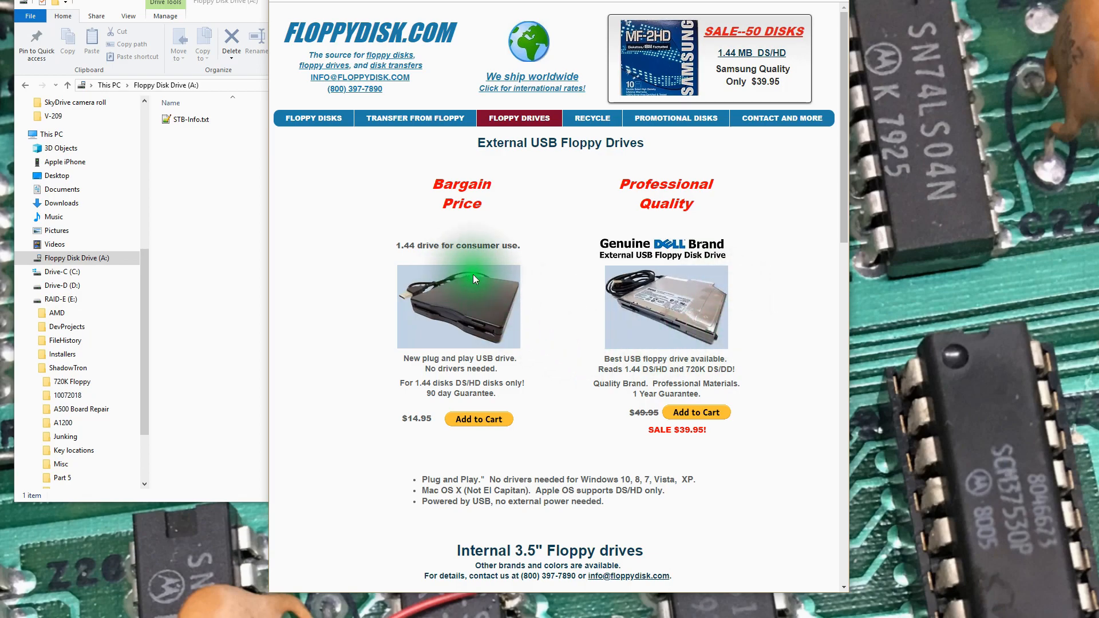
{"action": "mouse_move", "coordinate": [462, 359]}
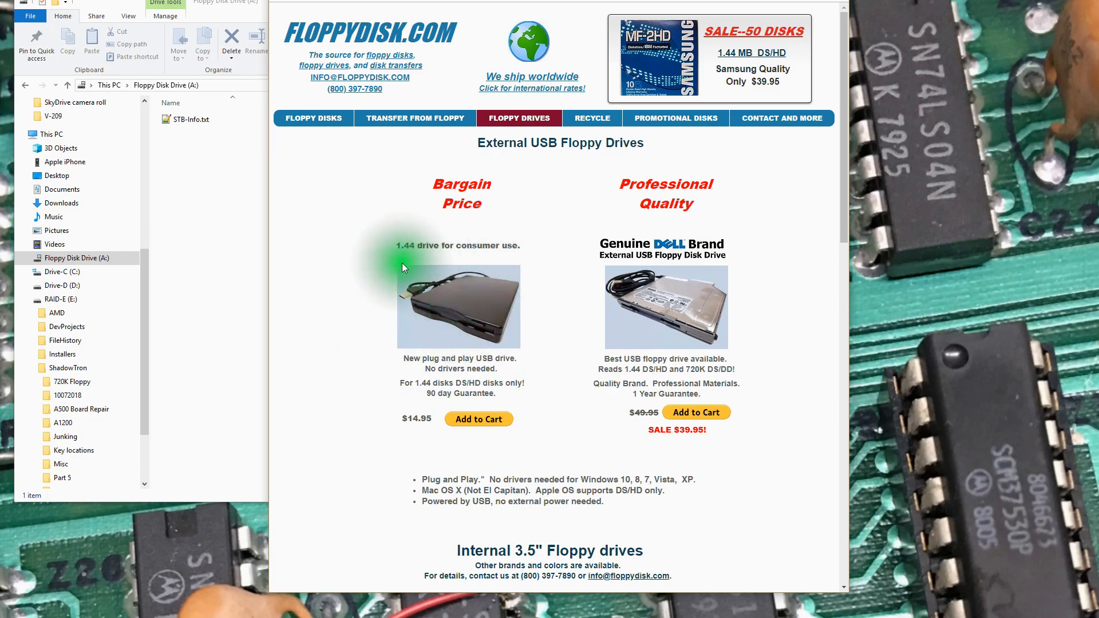
{"action": "mouse_move", "coordinate": [405, 429]}
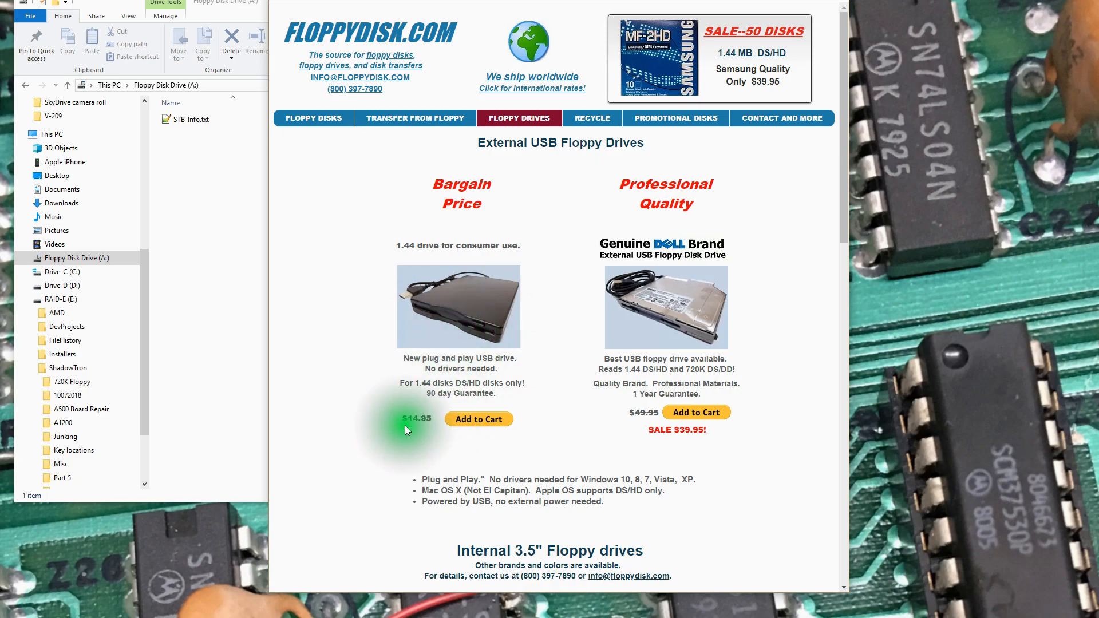
{"action": "scroll", "scroll_direction": "down", "scroll_amount": 3}
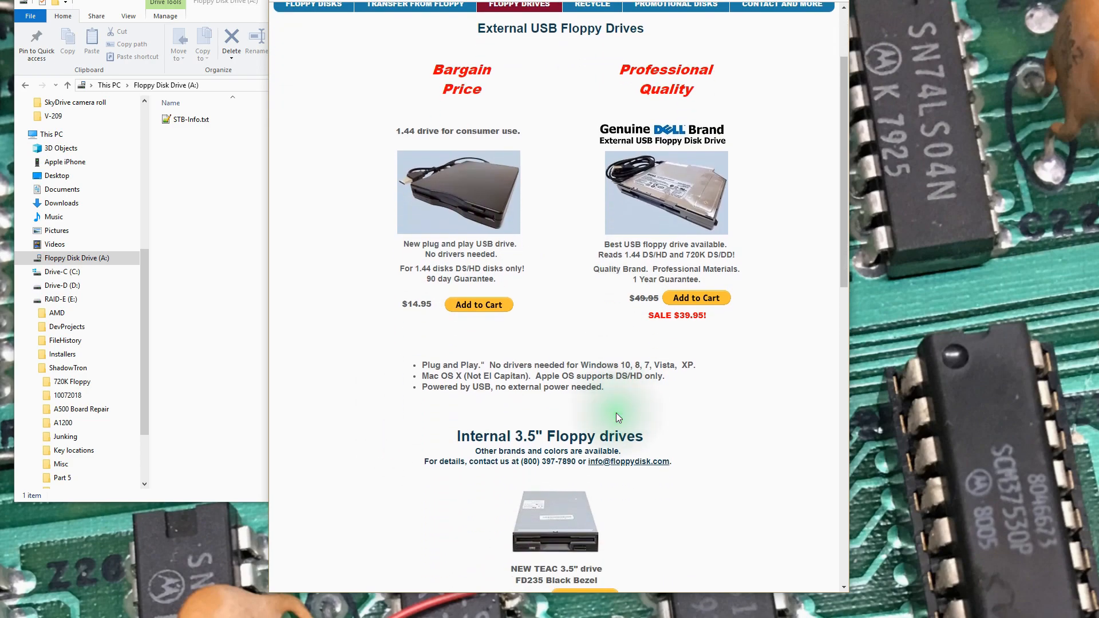
{"action": "scroll", "scroll_direction": "up", "scroll_amount": 3}
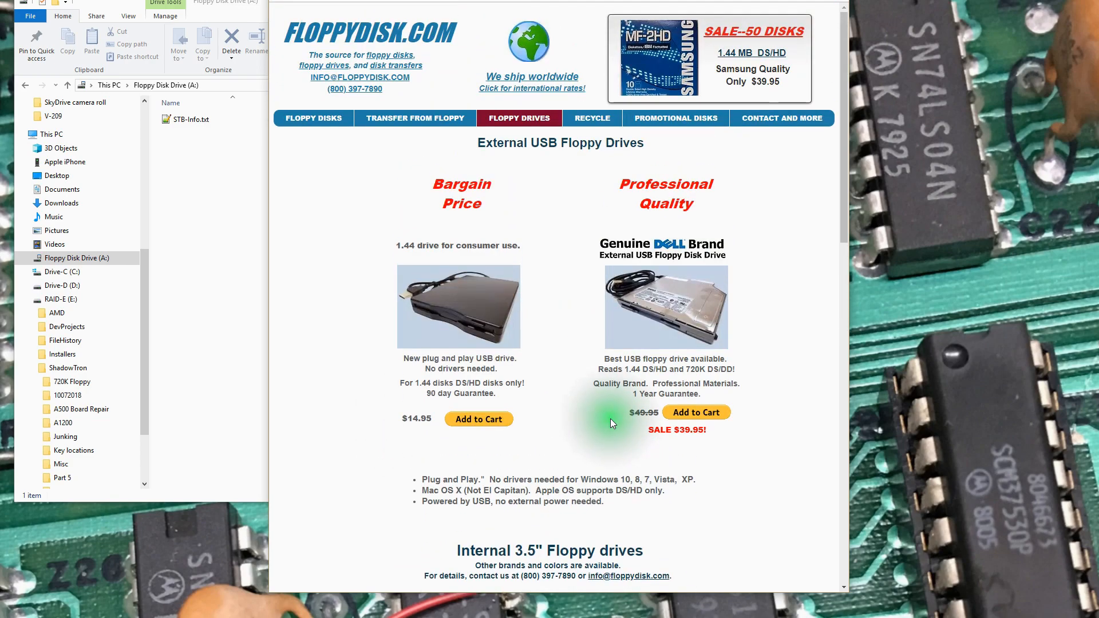
{"action": "mouse_move", "coordinate": [587, 416]}
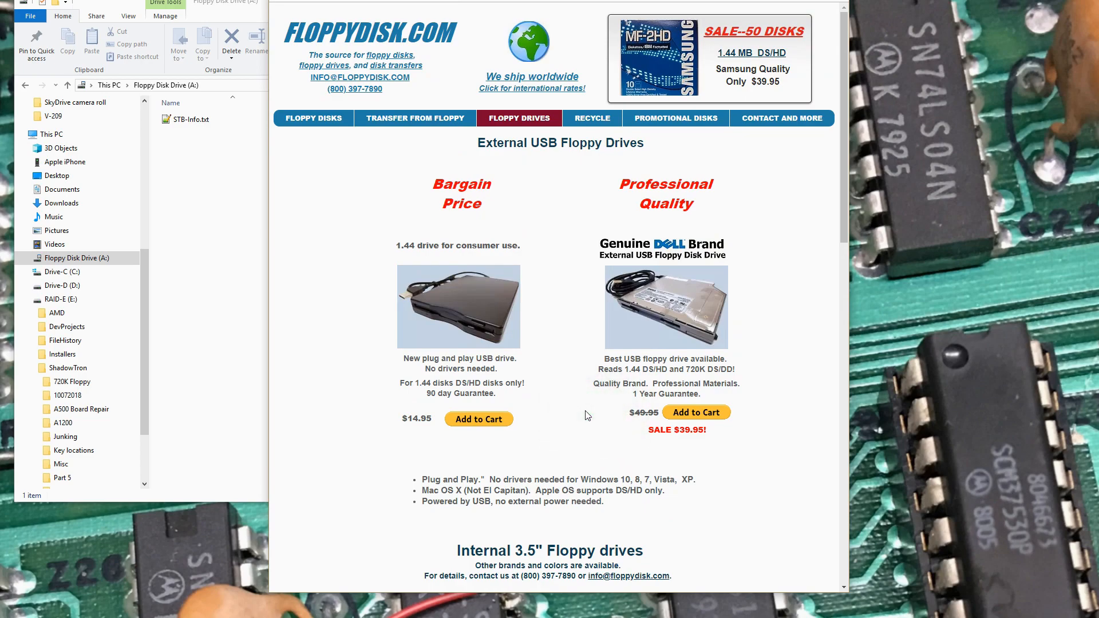